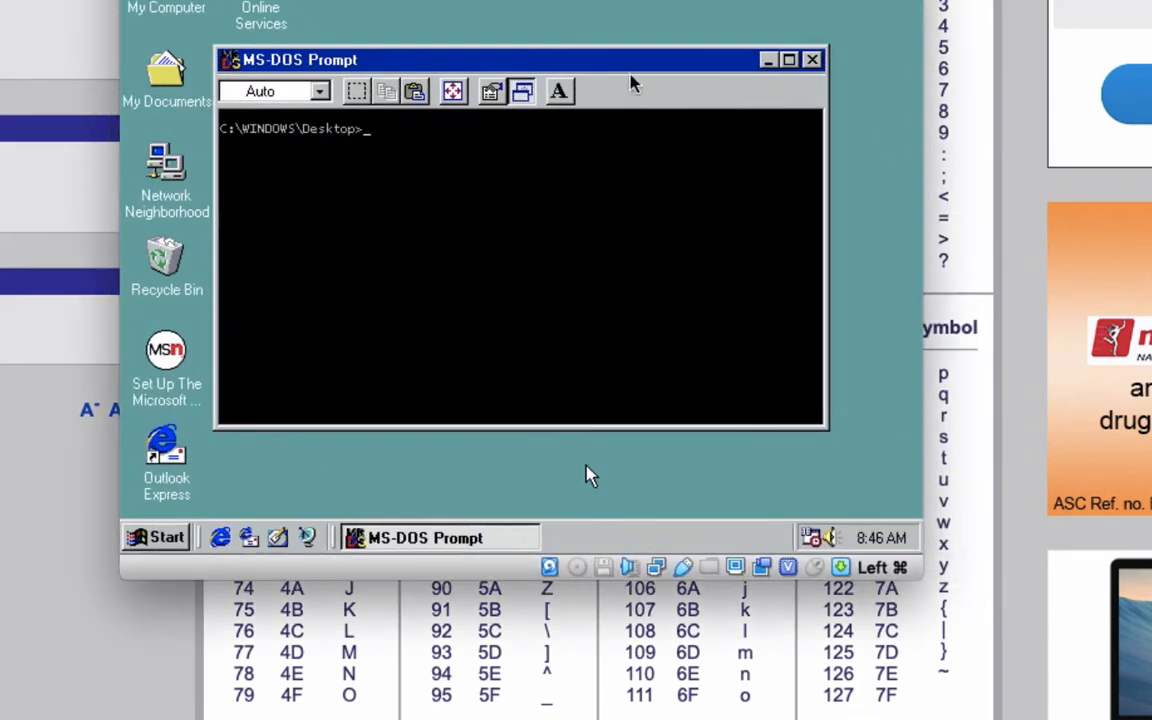
# - Launch DEBUG from the C:\WINDOWS\Desktop prompt
pyautogui.click(787, 59)
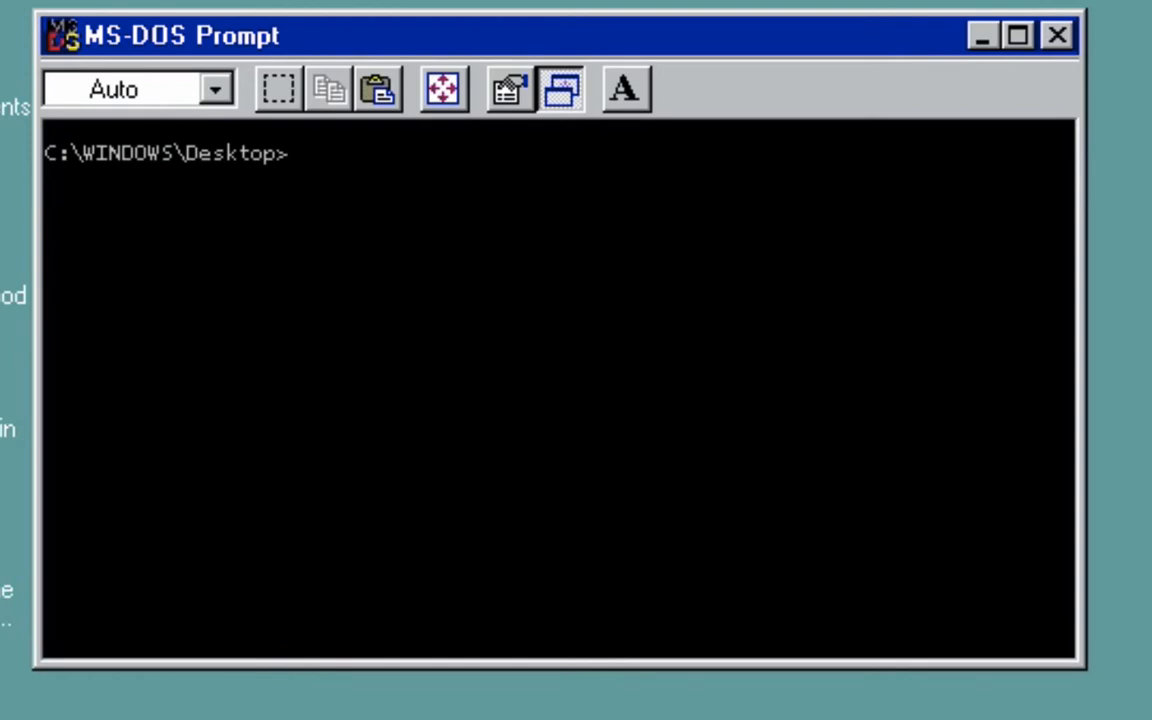
pyautogui.write('debug')
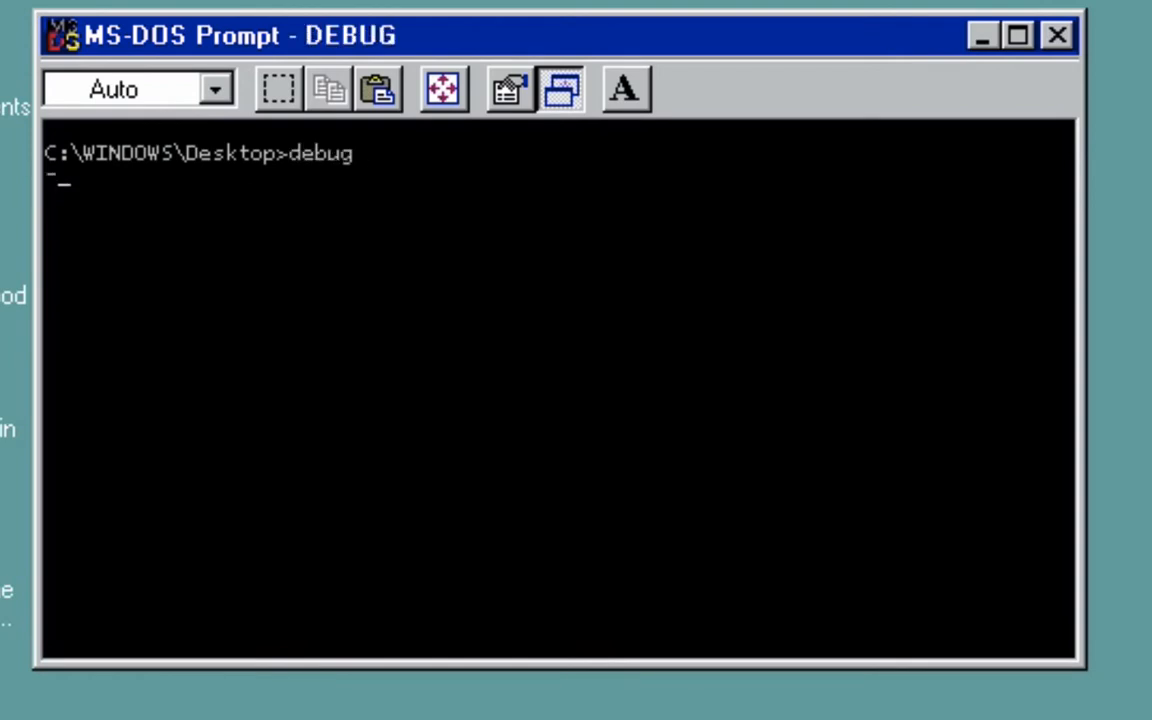
# - Enter assemble mode and write mov ah,02, mov dl,48 and int 21 at 0100
pyautogui.write('a')
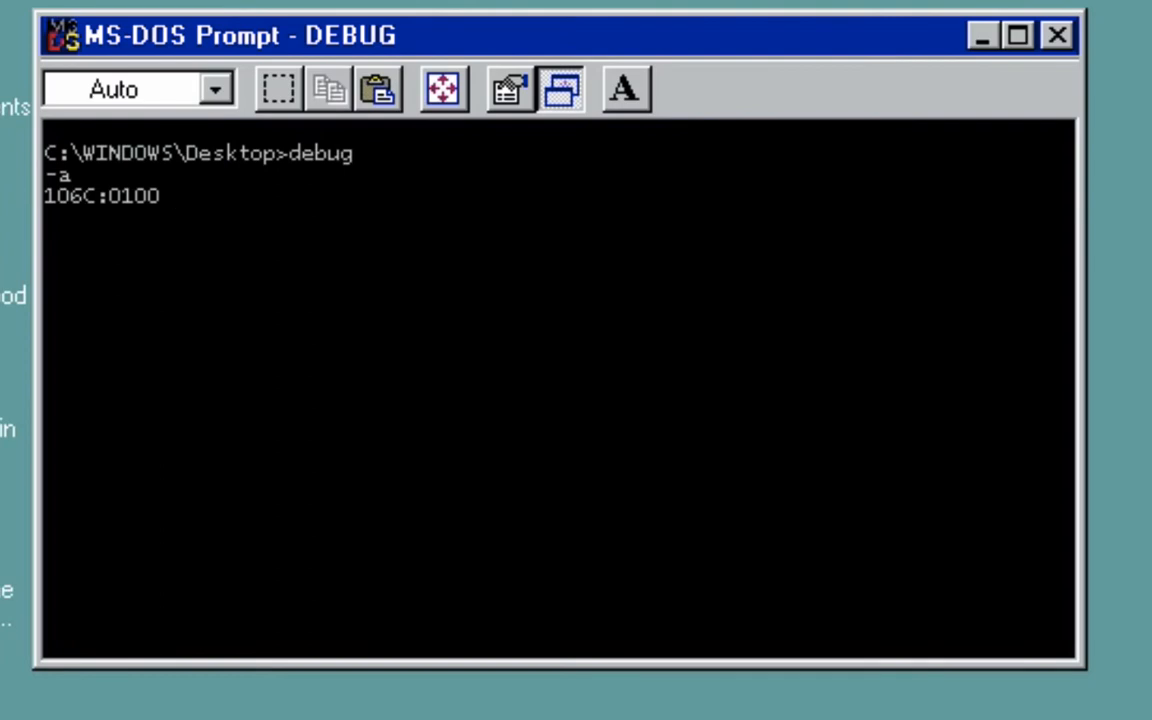
pyautogui.write('mov a')
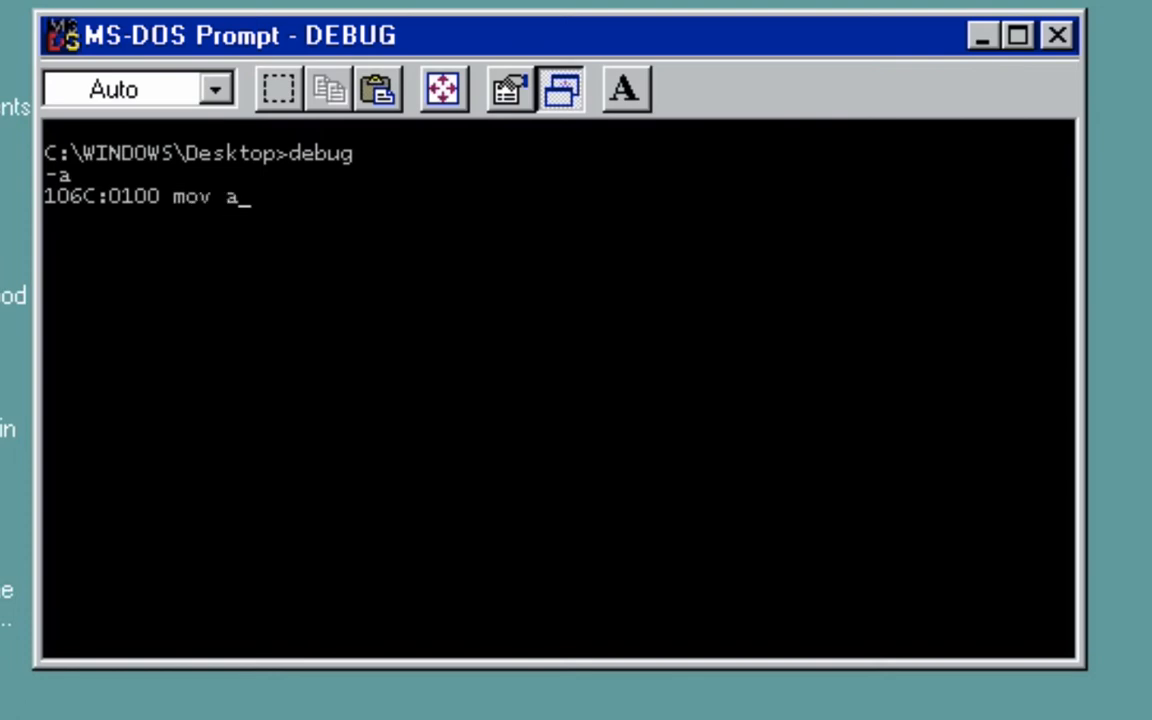
pyautogui.write('h, 02')
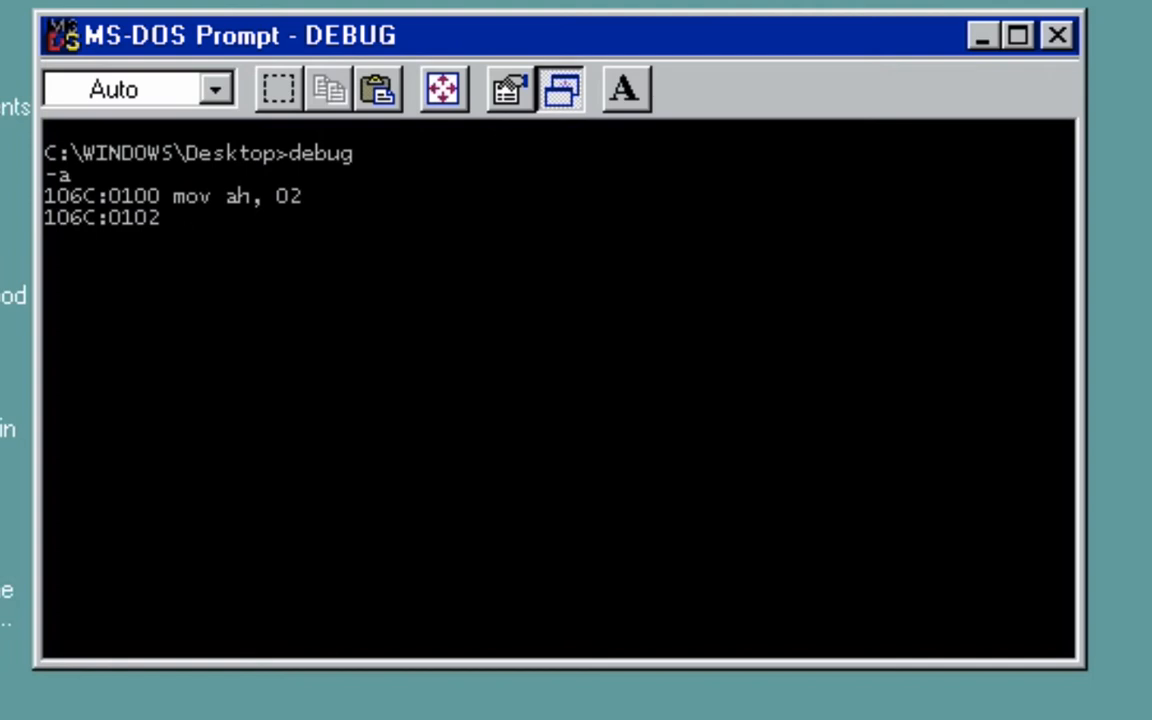
pyautogui.write('mov dl,')
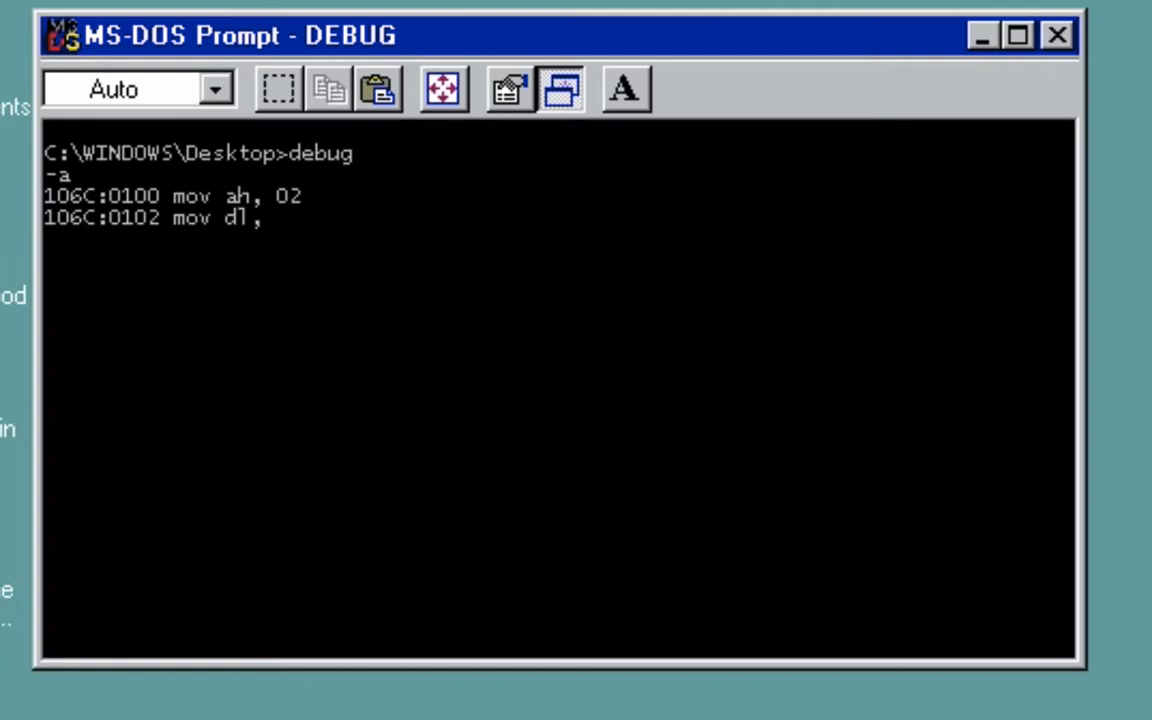
pyautogui.write('4')
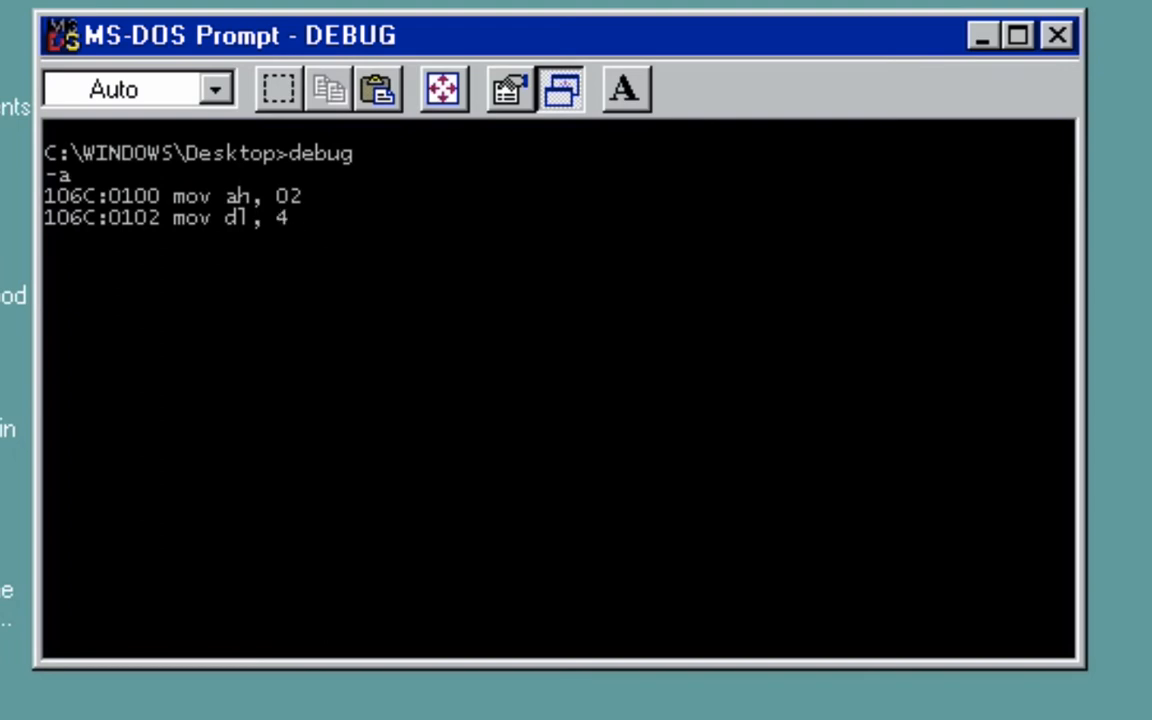
pyautogui.write('8')
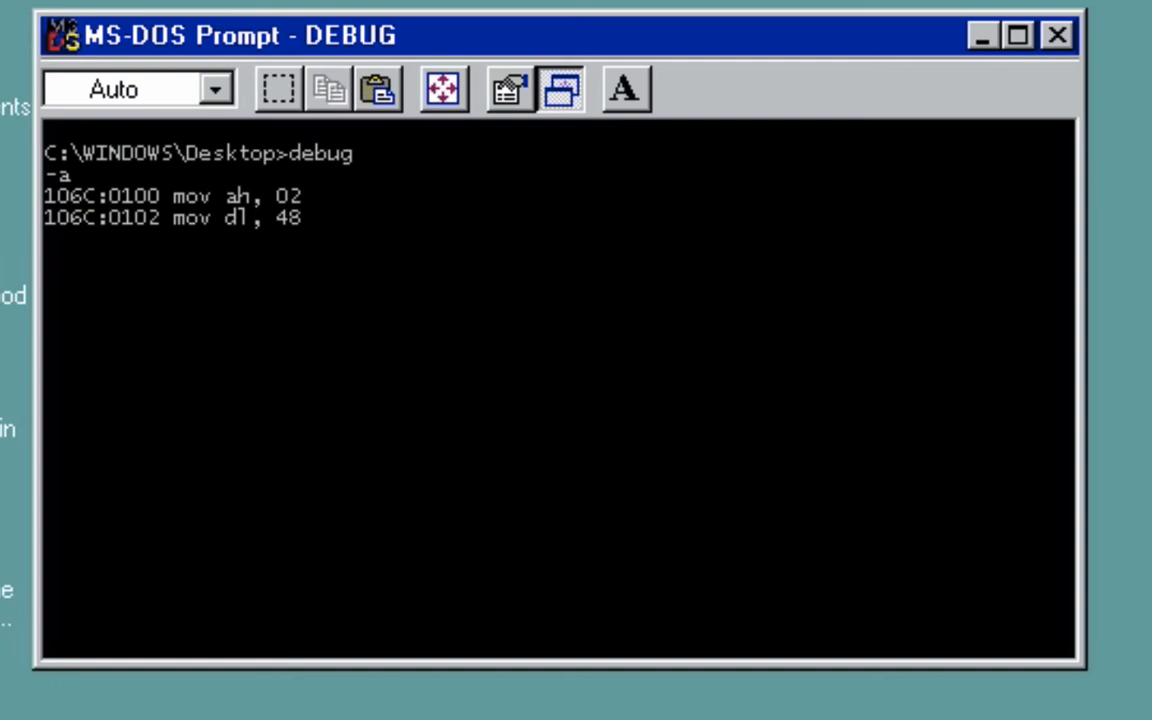
pyautogui.write('int')
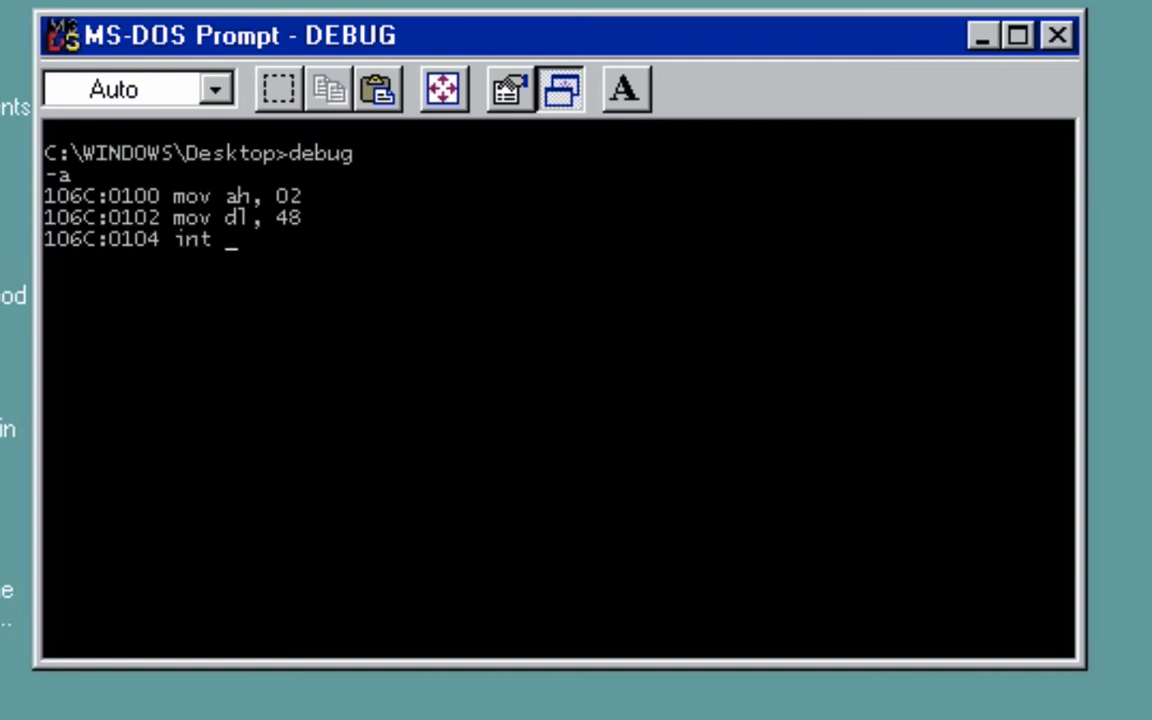
pyautogui.write('21')
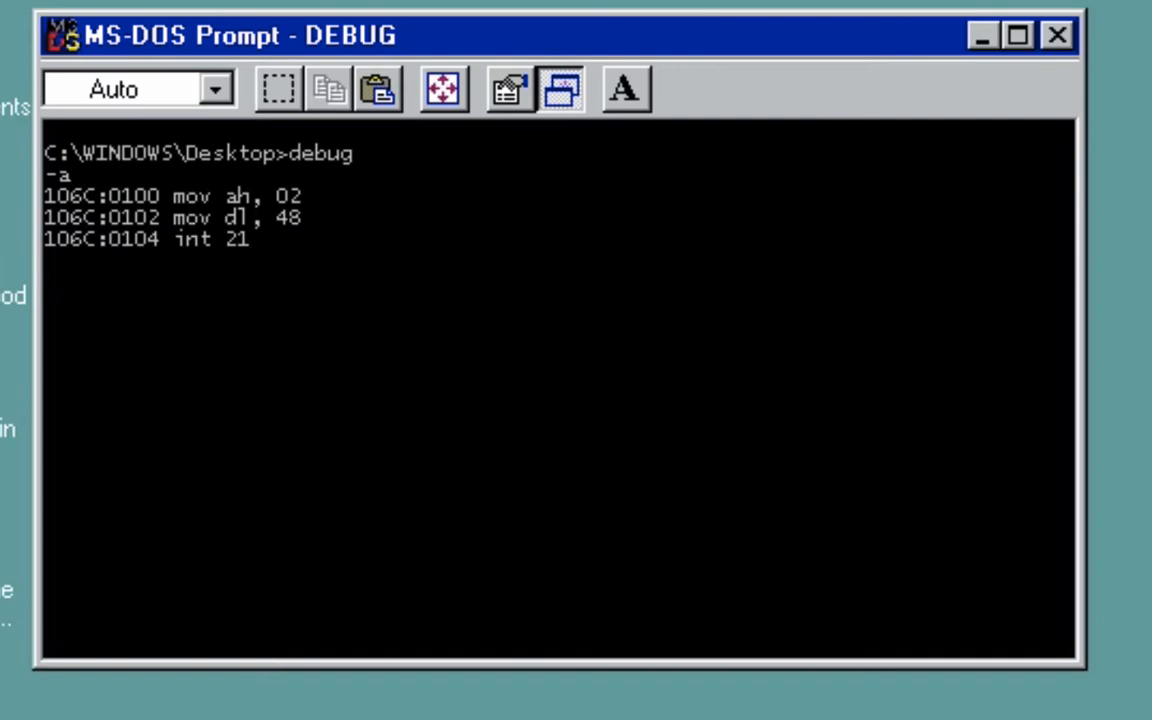
pyautogui.press('Return')
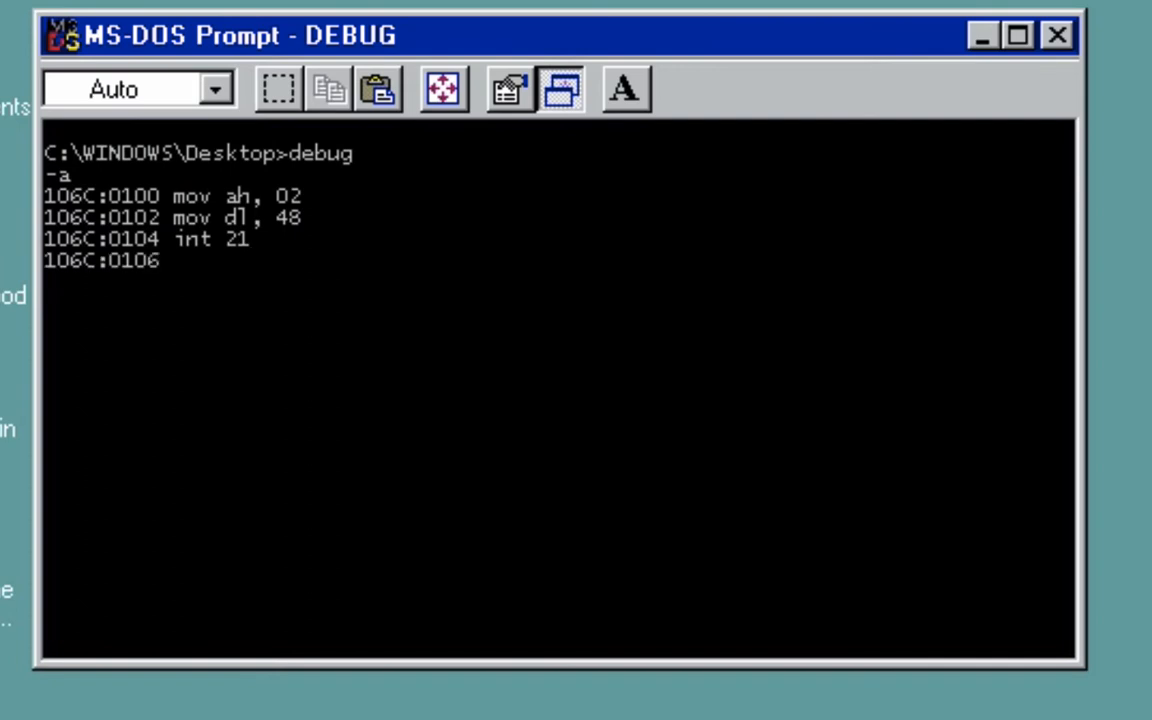
pyautogui.write('mov')
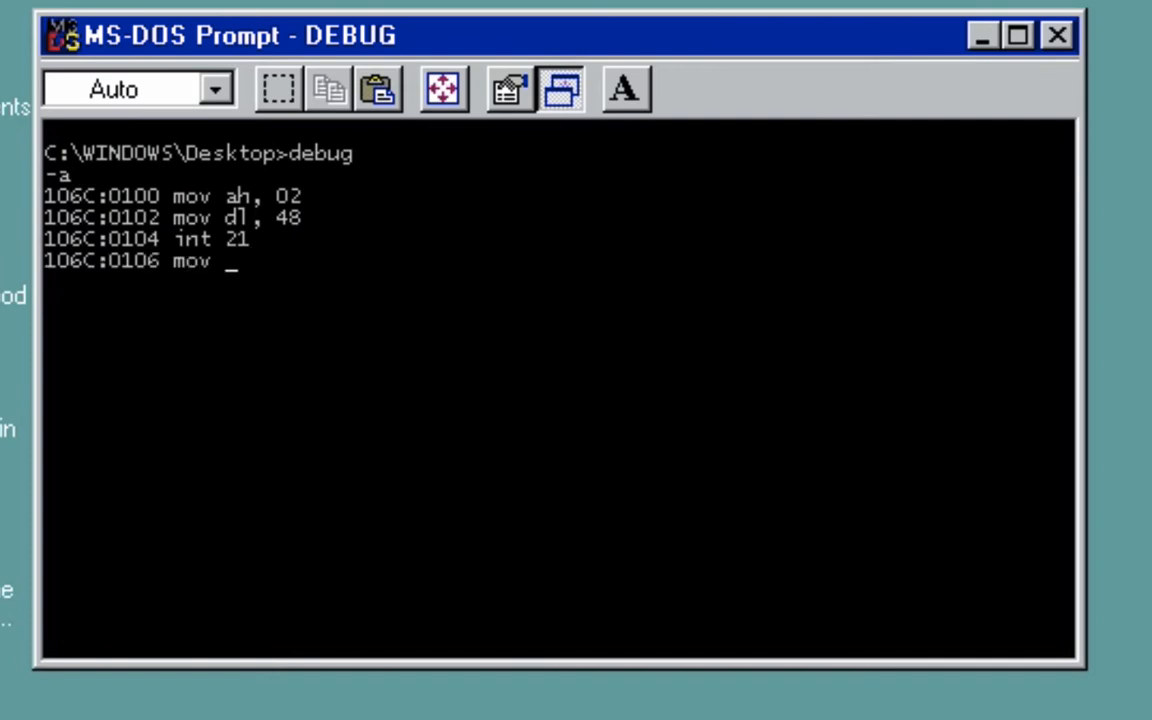
# - Assemble character outputs for 61 and 64, each followed by int 21
pyautogui.write('dl,')
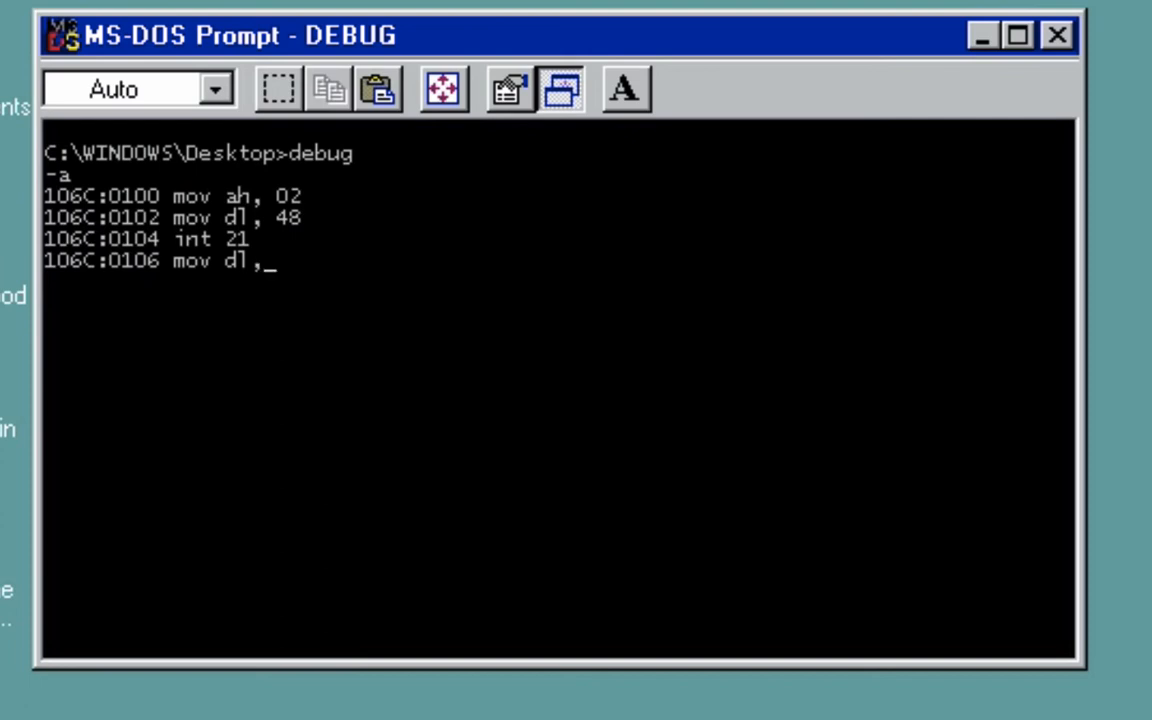
pyautogui.write('61')
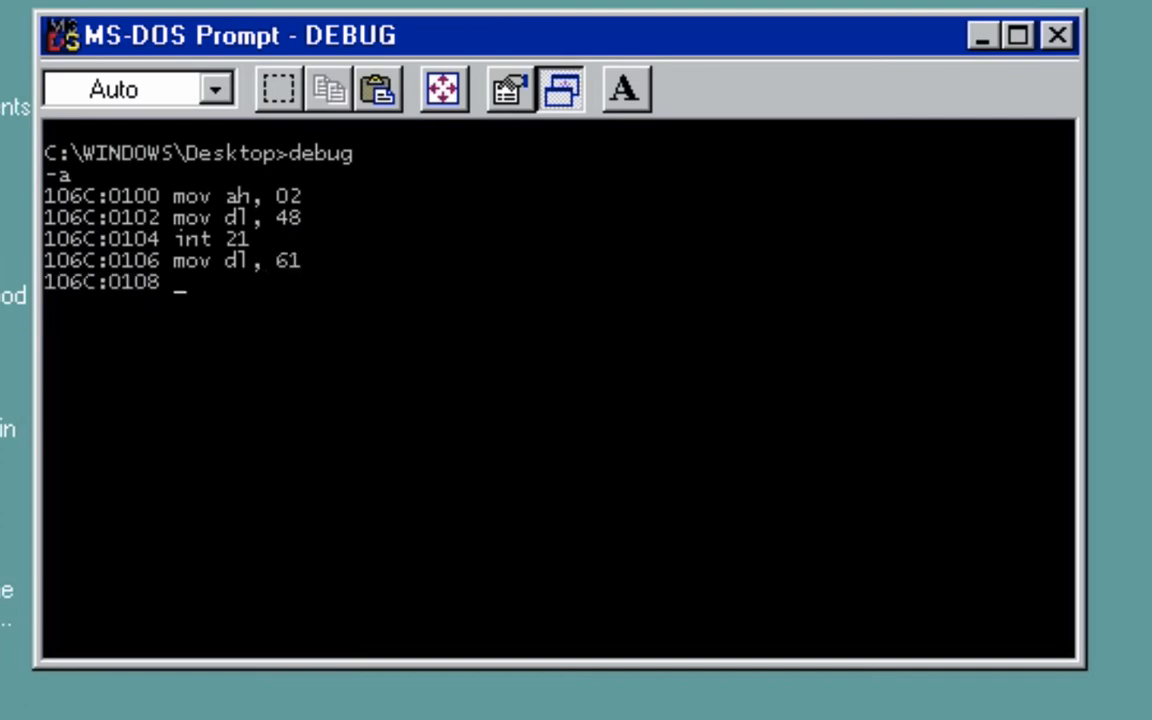
pyautogui.write('int 21')
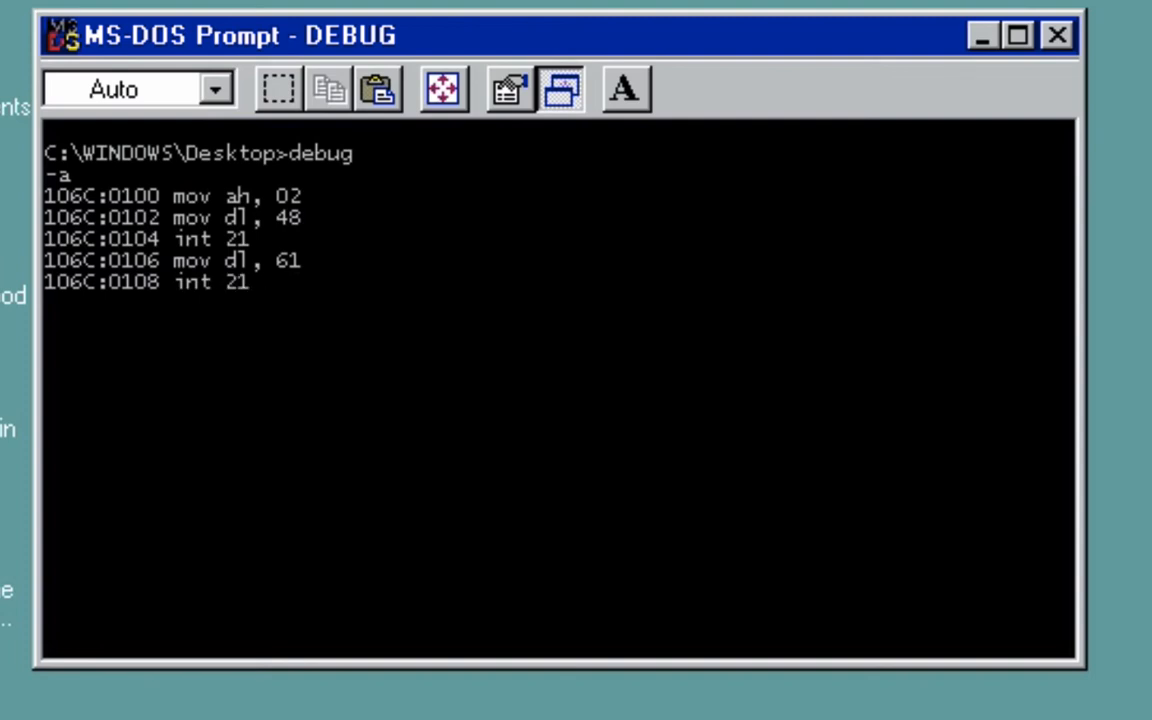
pyautogui.write('m')
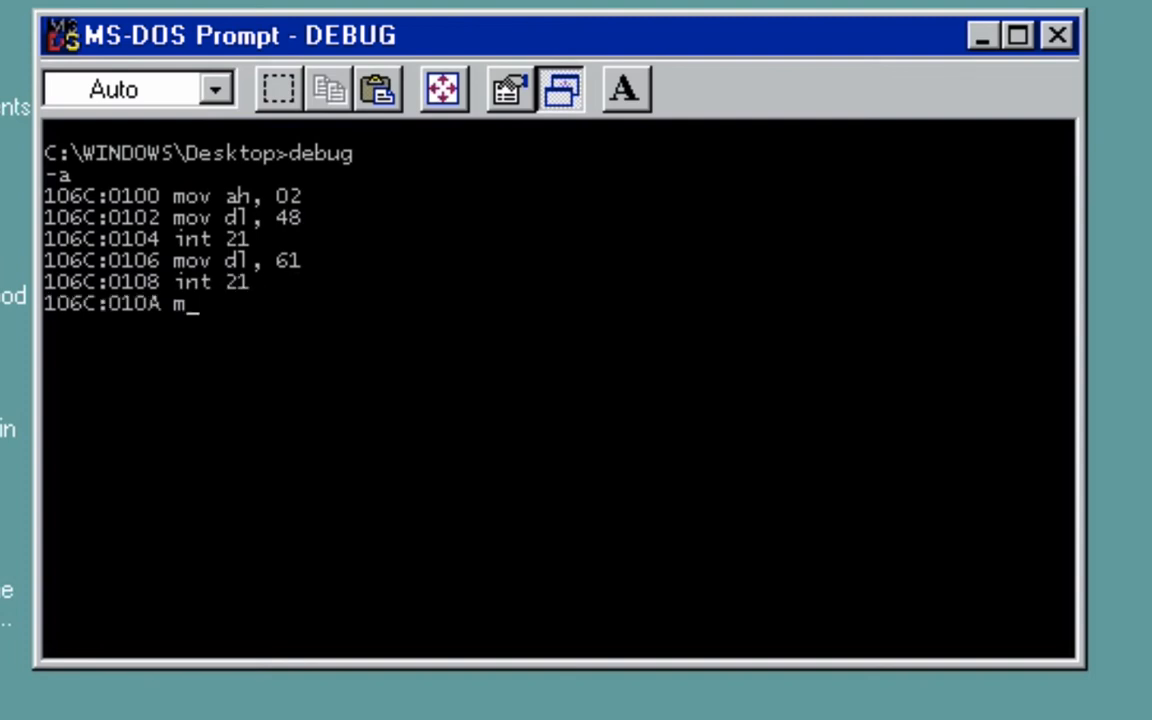
pyautogui.write('ov')
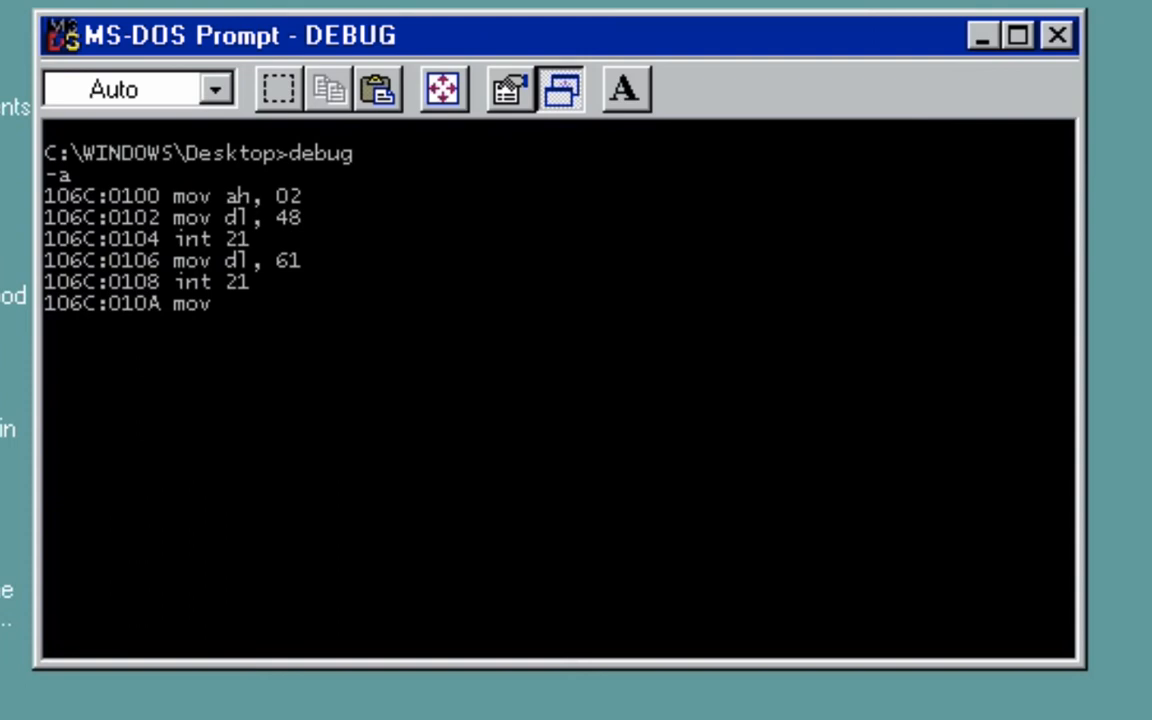
pyautogui.write('dl,')
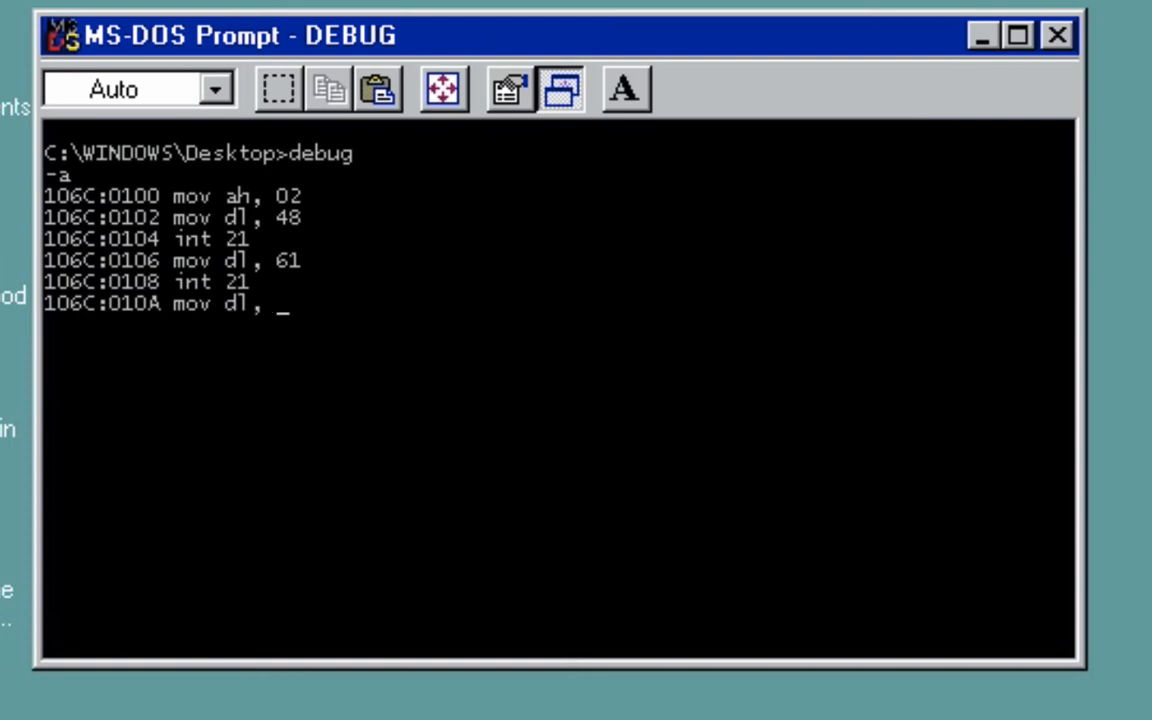
pyautogui.write('64')
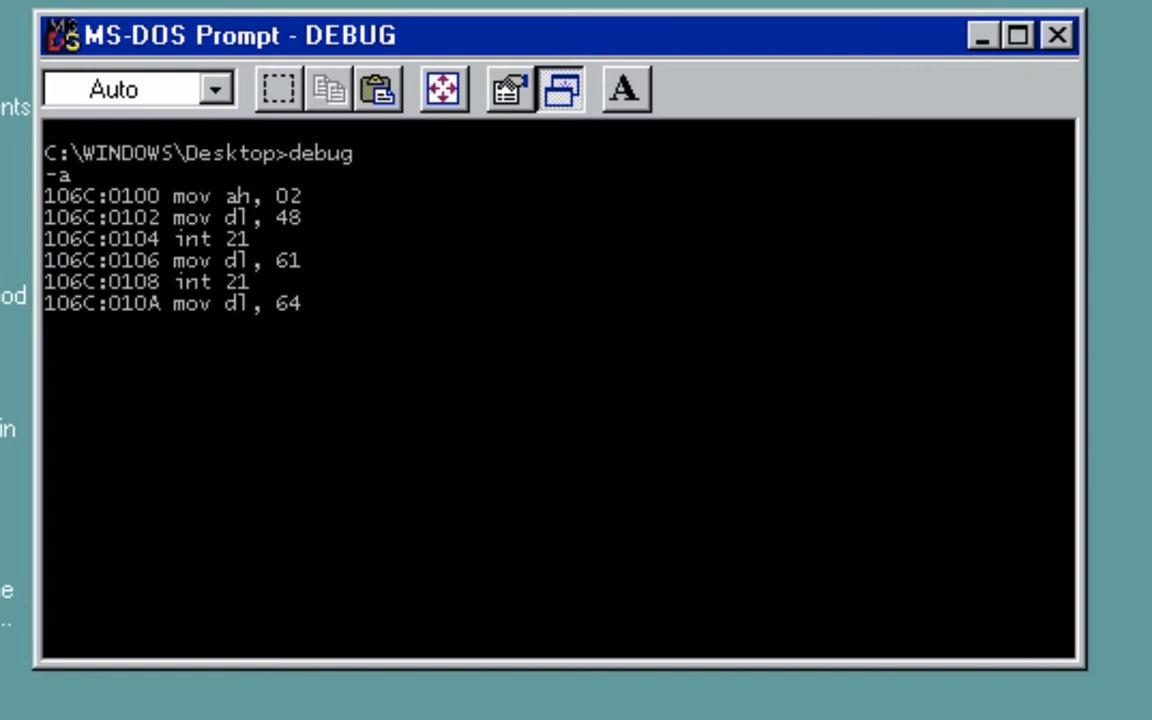
pyautogui.write('int 21')
pyautogui.write('mov dlm')
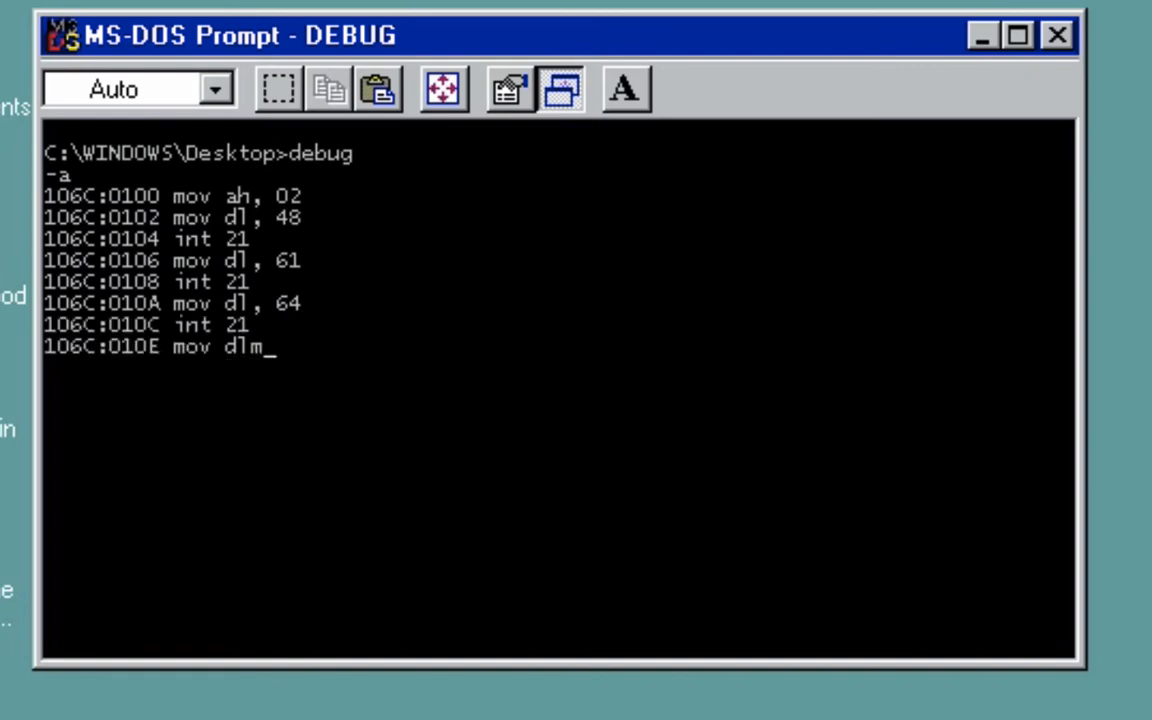
# - Add outputs for 6a and 69, then end the program with int 20
pyautogui.write(',')
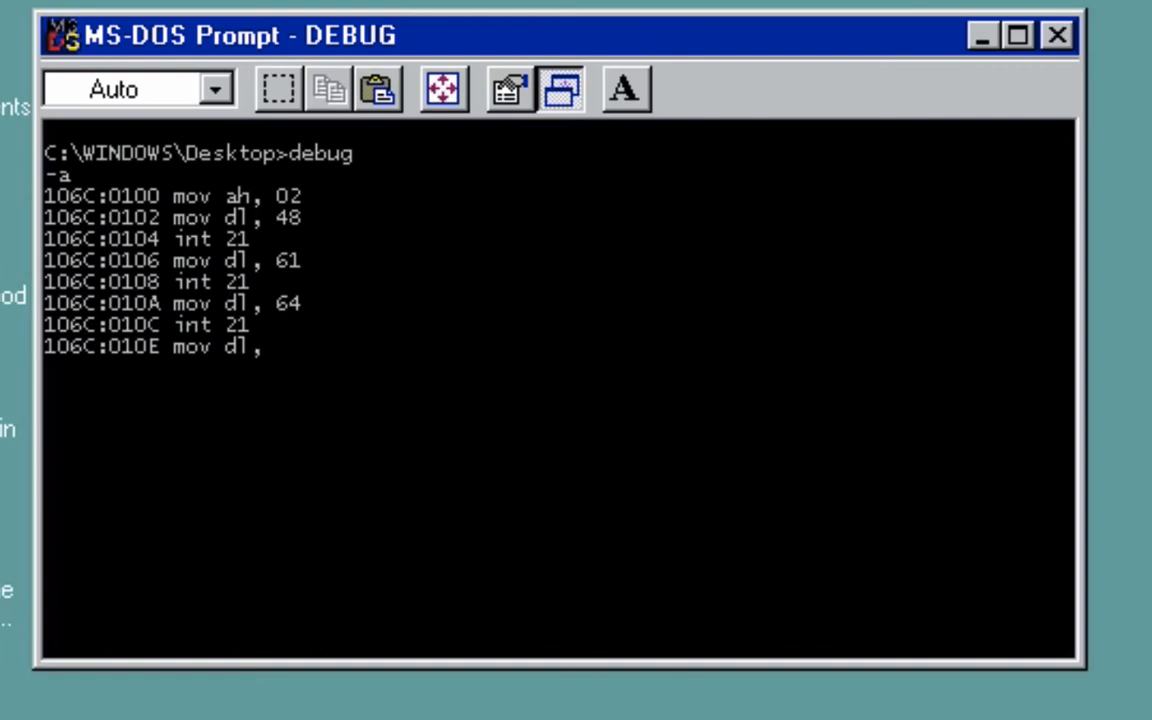
pyautogui.write('6a')
pyautogui.write('int 21')
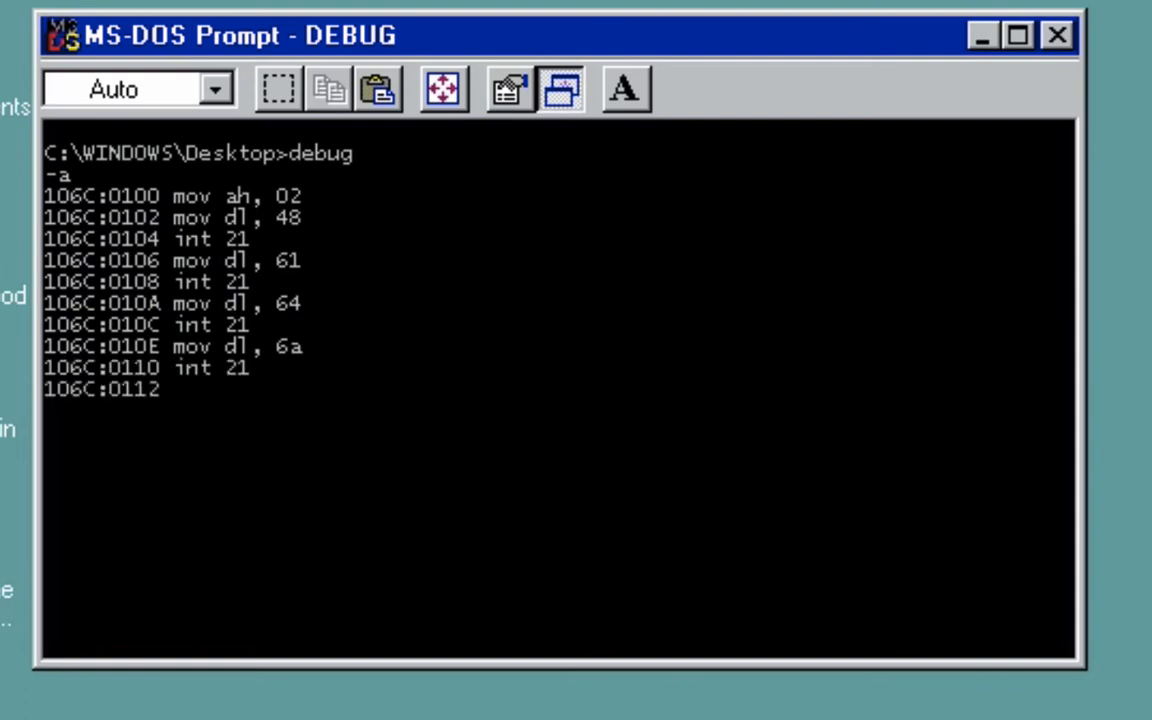
pyautogui.write('mov dl,')
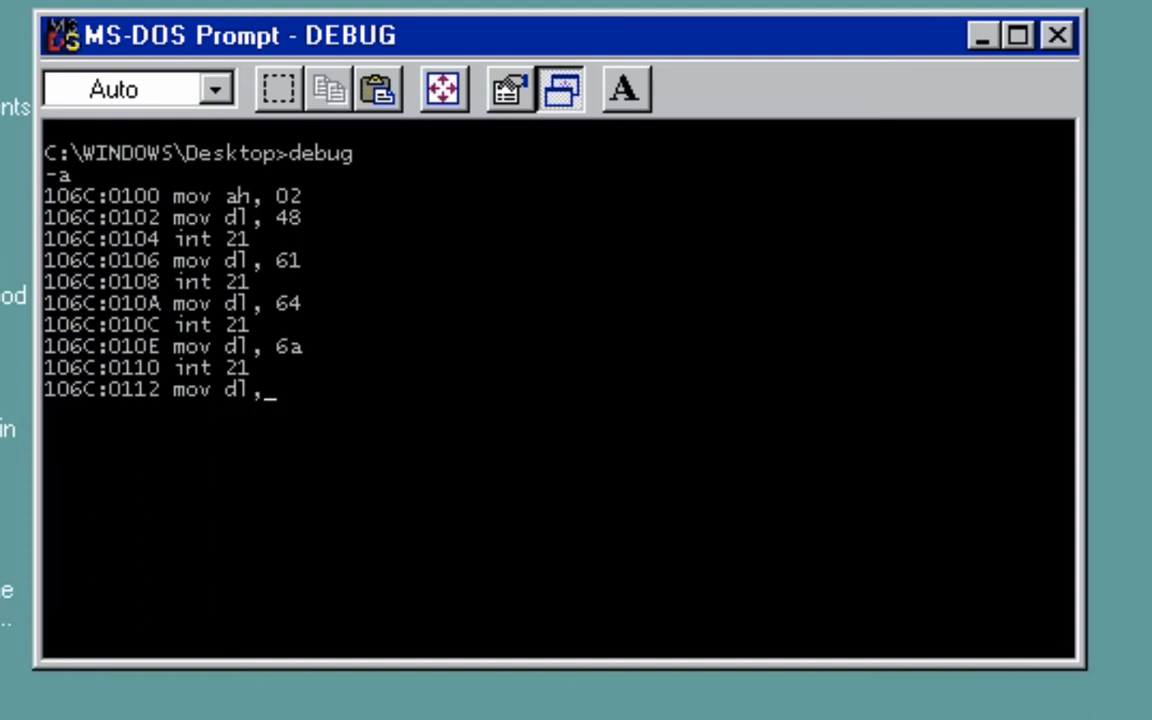
pyautogui.write('6')
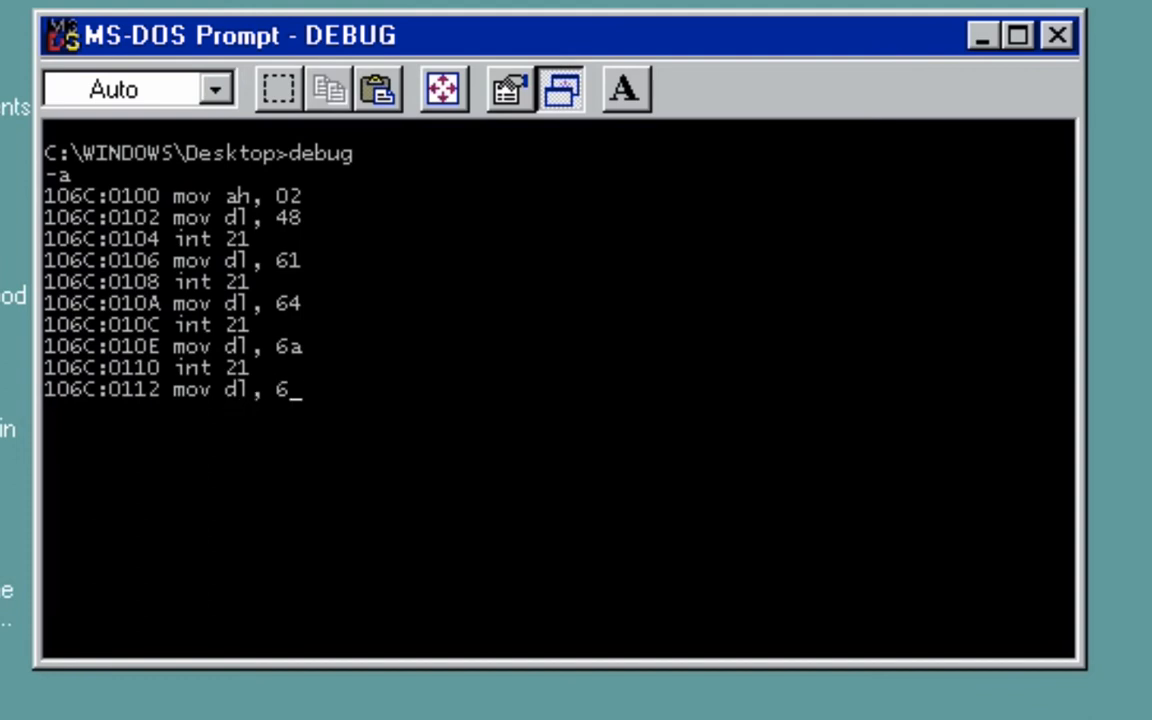
pyautogui.write('9')
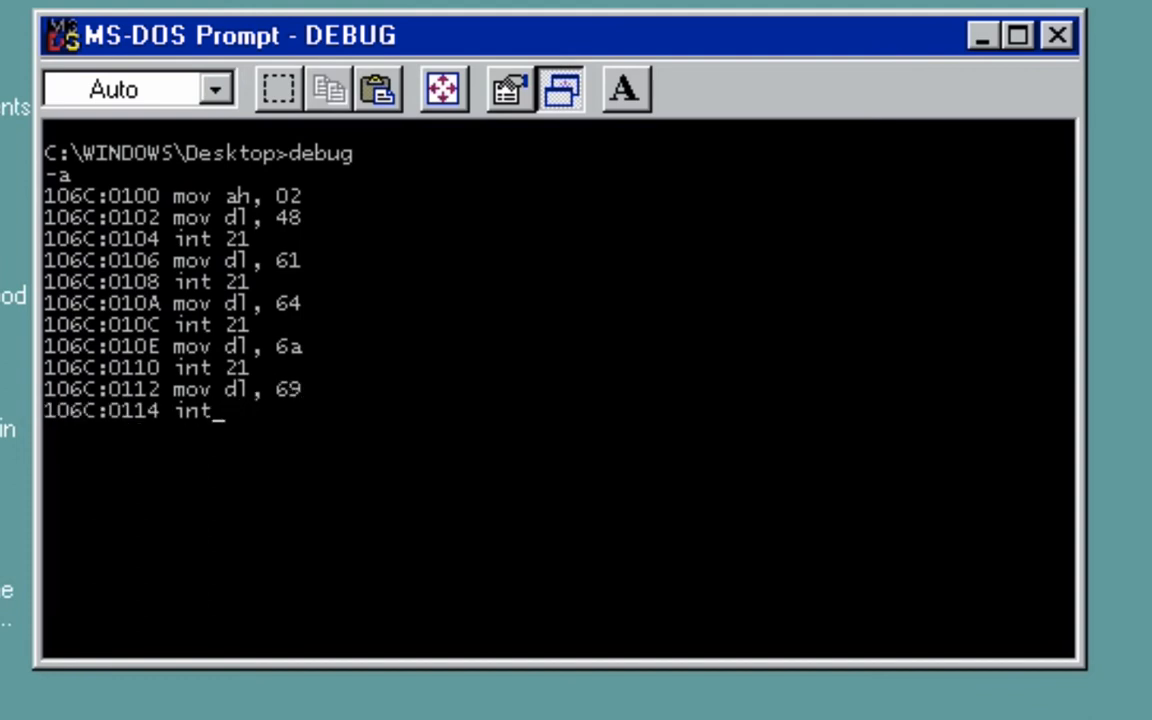
pyautogui.write('21')
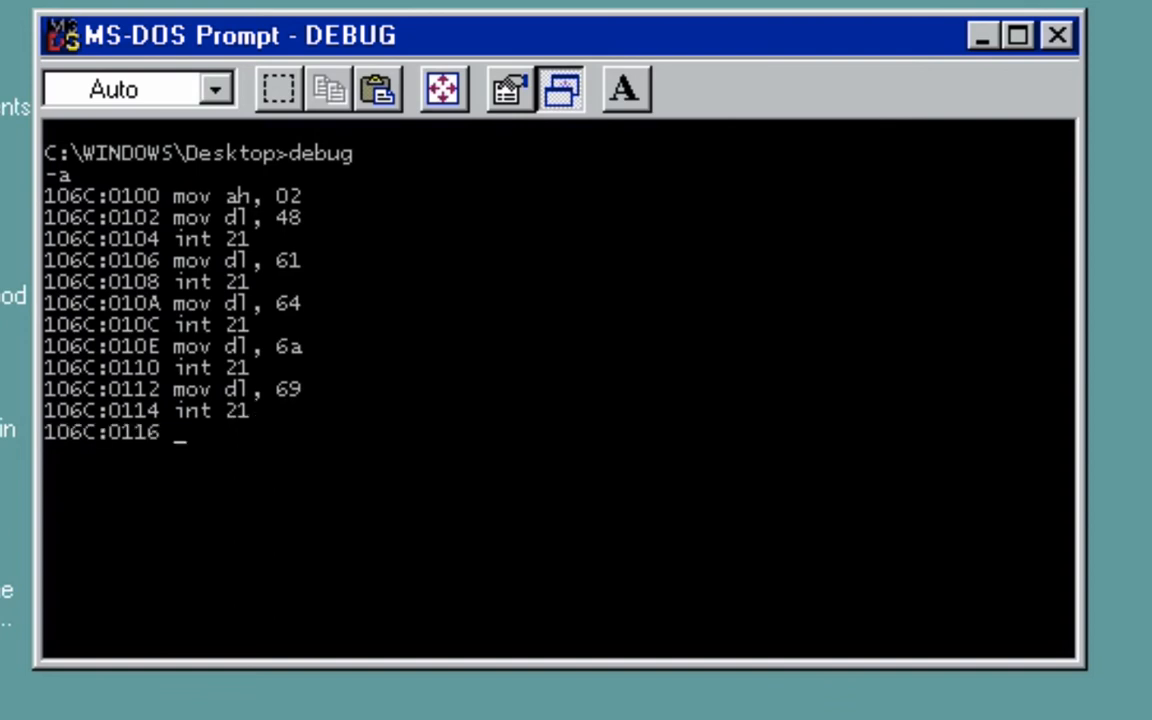
pyautogui.write('int 29')
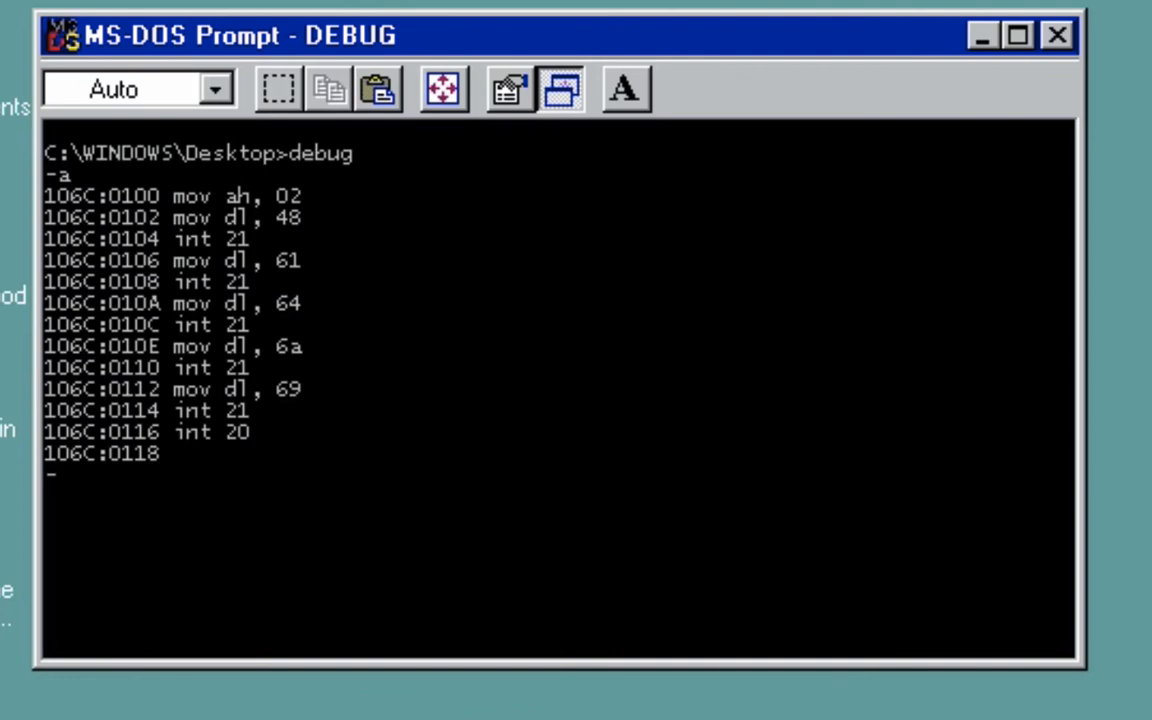
# - Compute the program size with h 118 100 and set CX to 18
pyautogui.write('h')
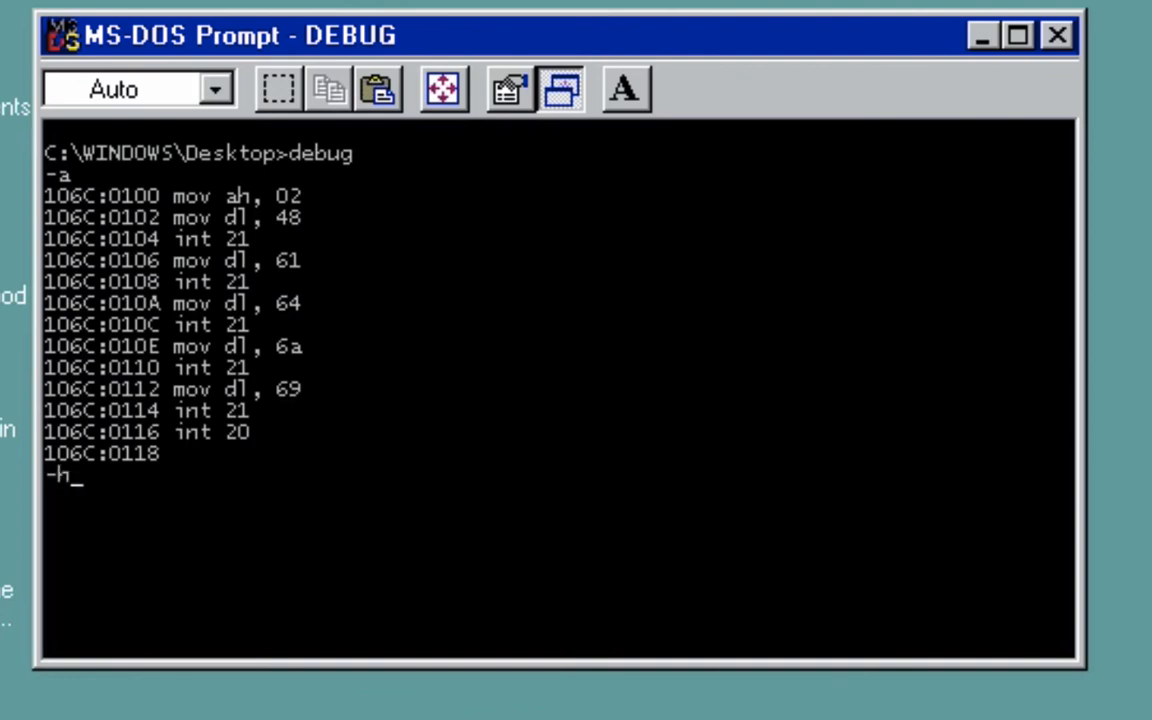
pyautogui.write('118 100')
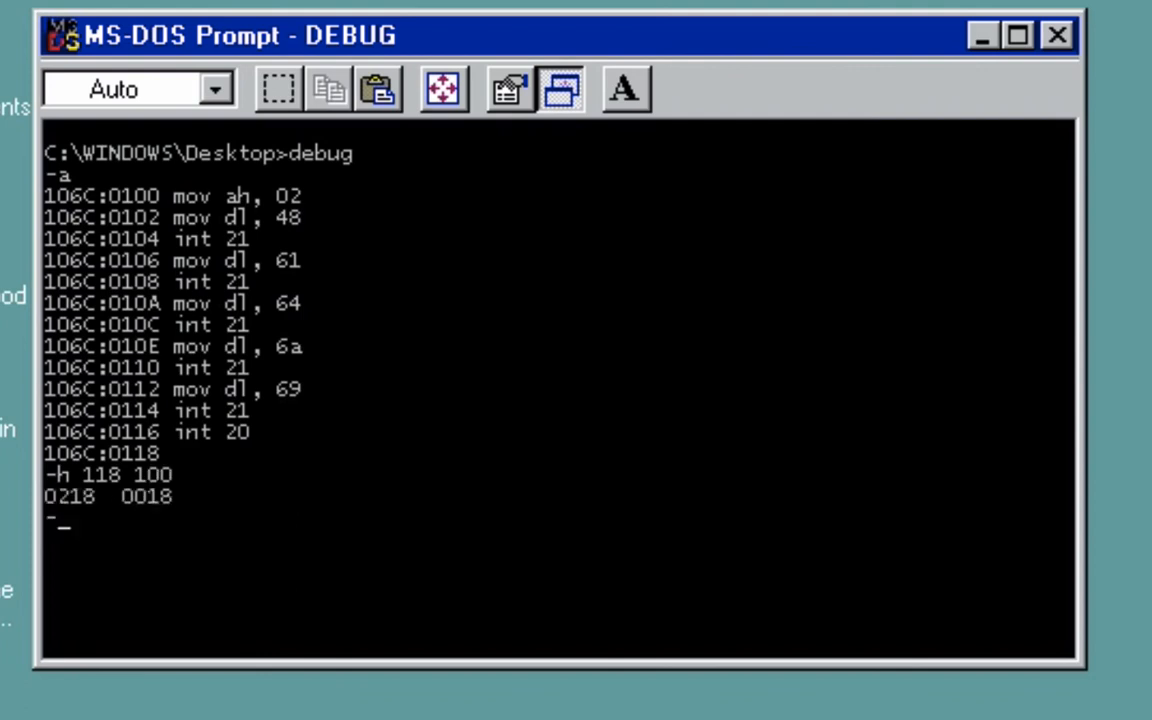
pyautogui.moveTo(165, 530)
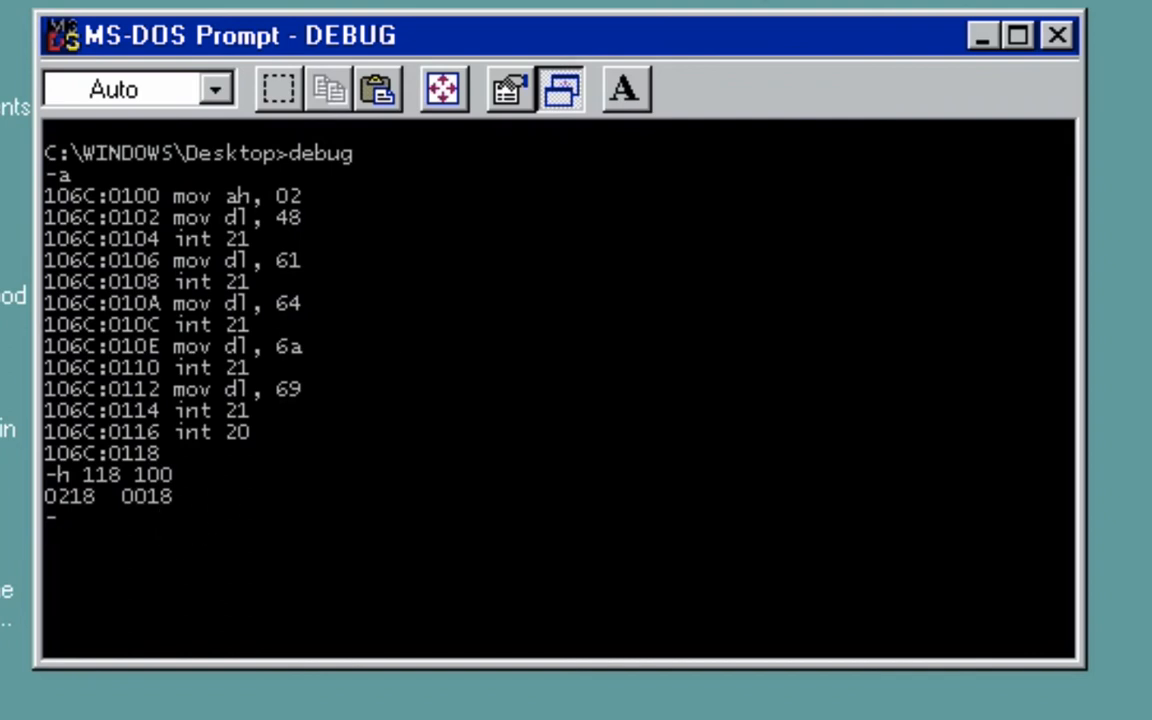
pyautogui.write('r cx')
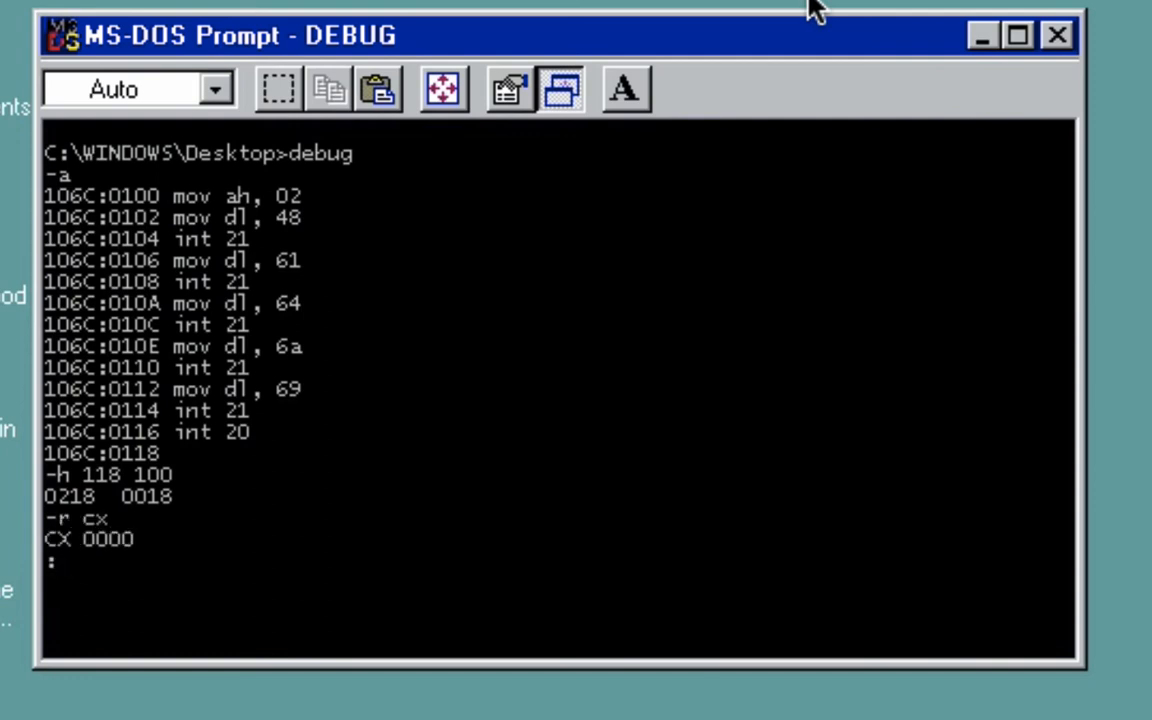
pyautogui.write('18')
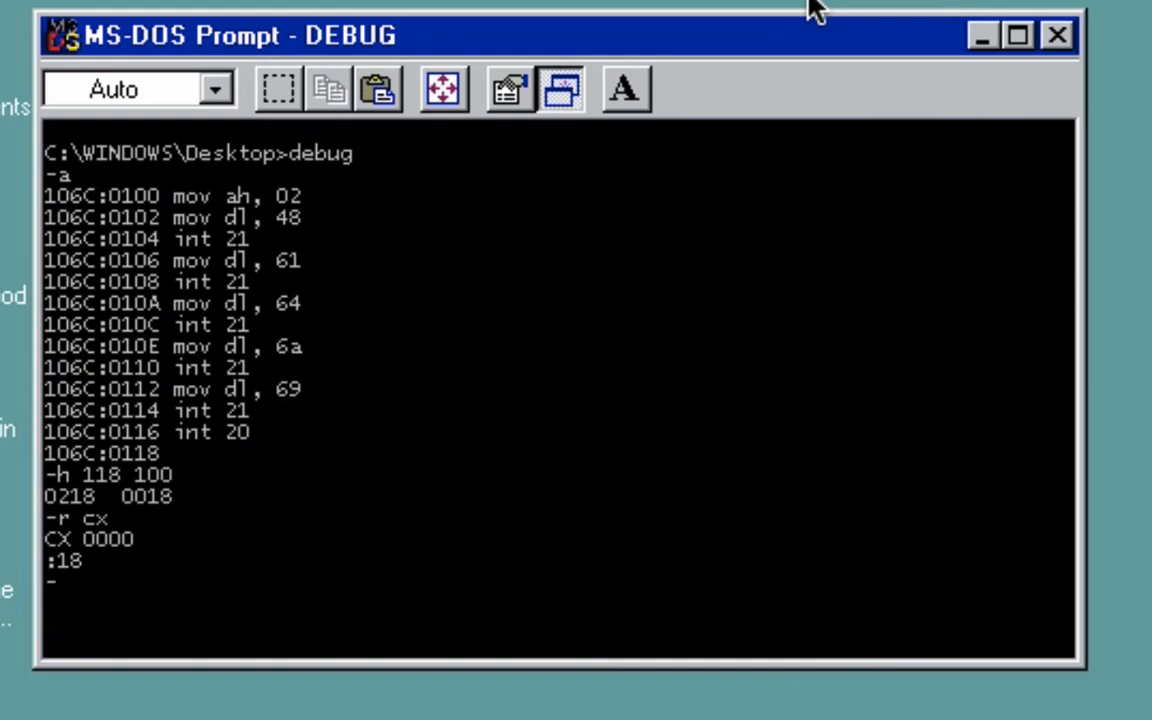
# - Name the file test3.com and write the 18 bytes to disk
pyautogui.write('n te')
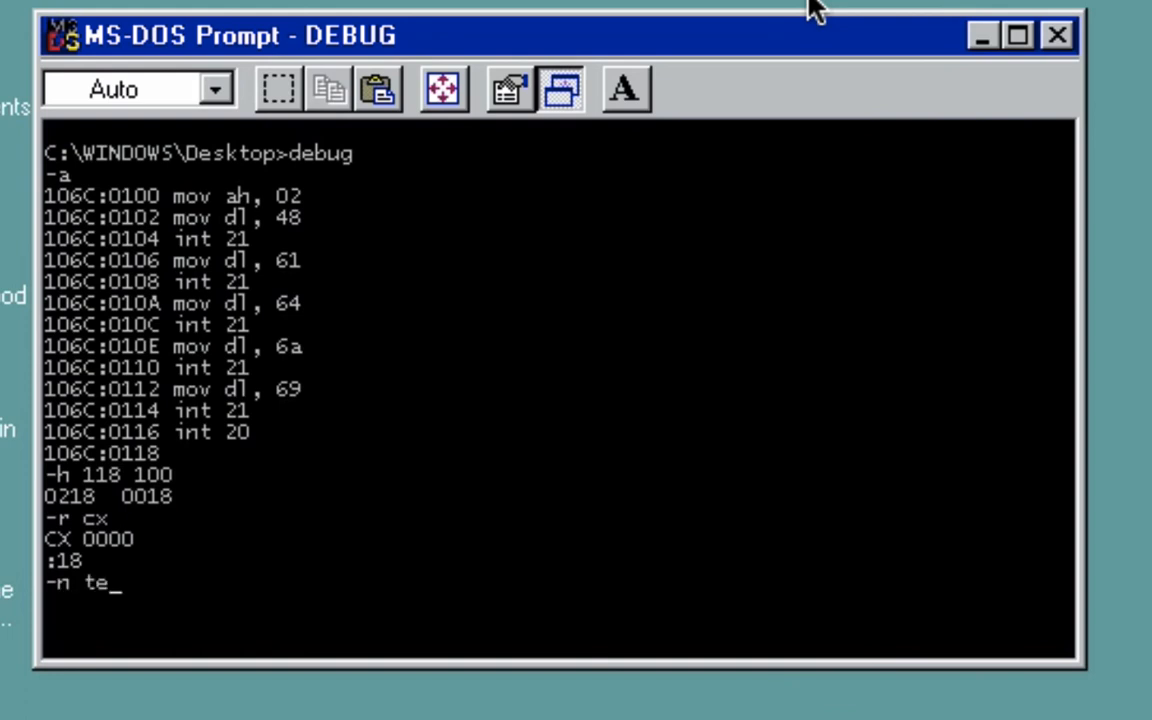
pyautogui.write('st3.com')
pyautogui.write('q')
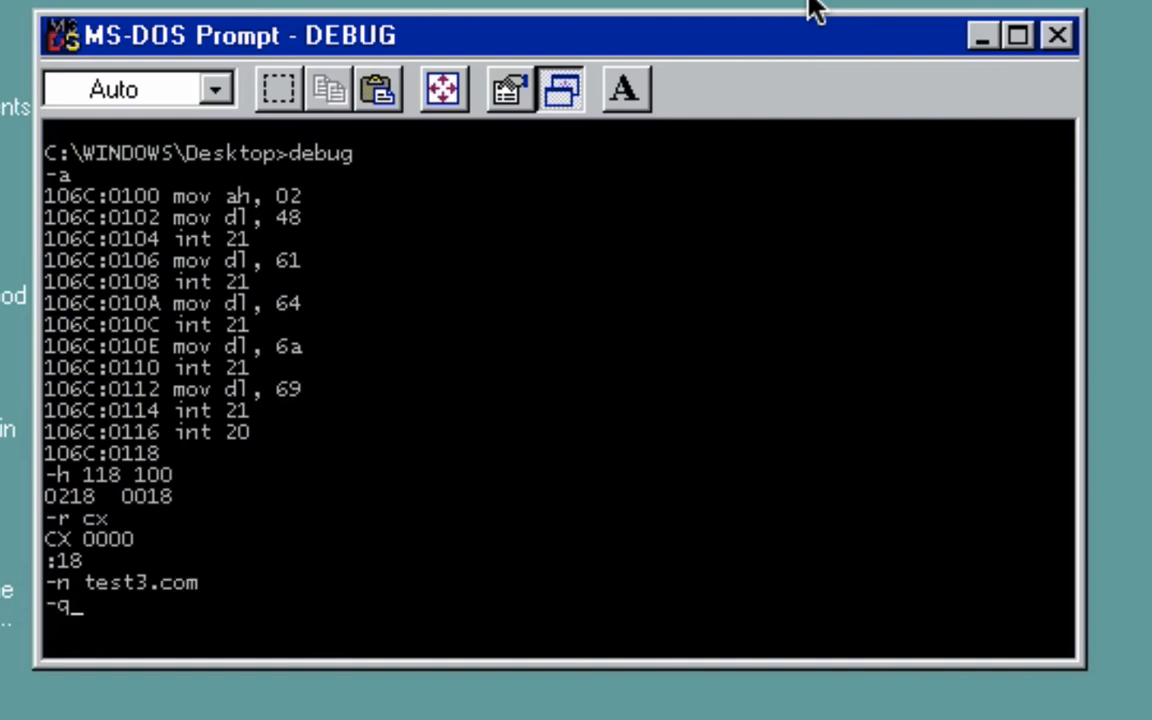
pyautogui.write('w')
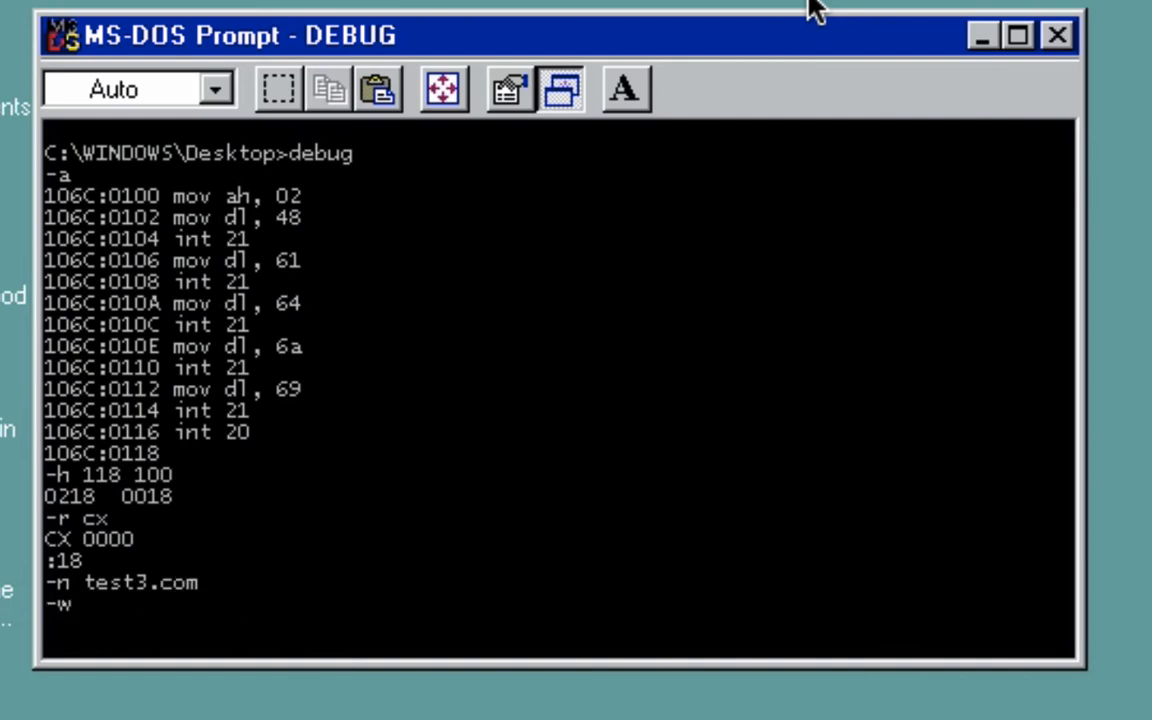
pyautogui.press('Return')
pyautogui.write('q')
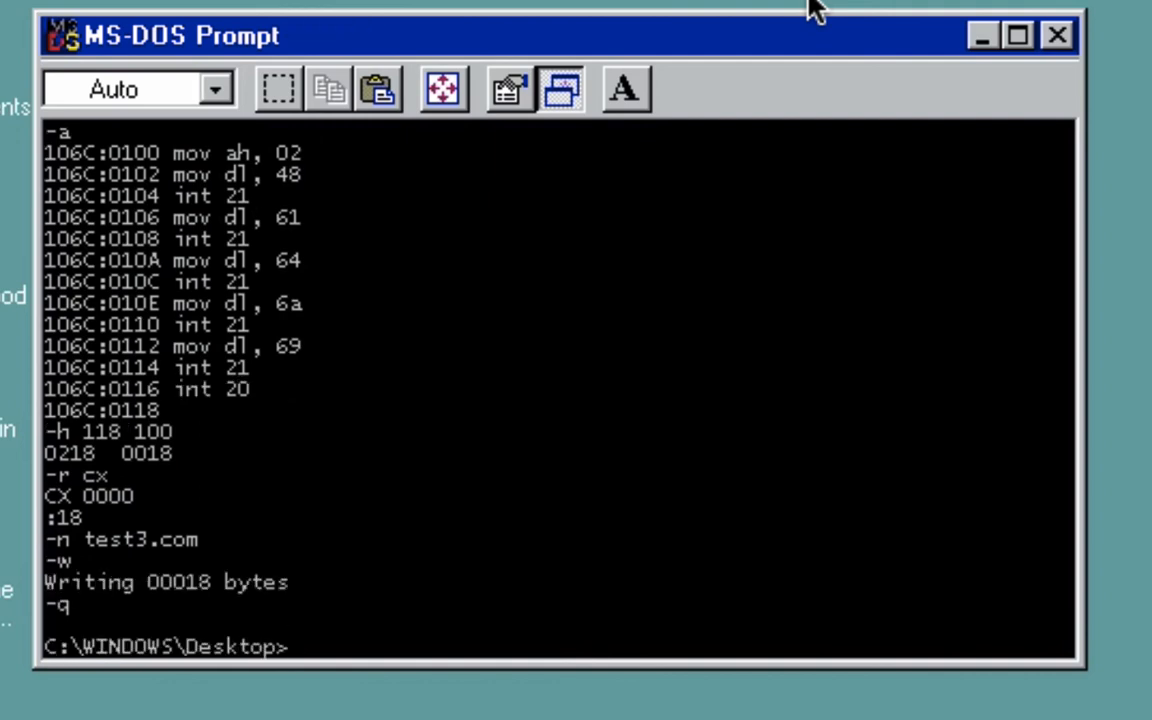
# - List the Desktop folder with dir, confirming TEST3.COM exists
pyautogui.write('di')
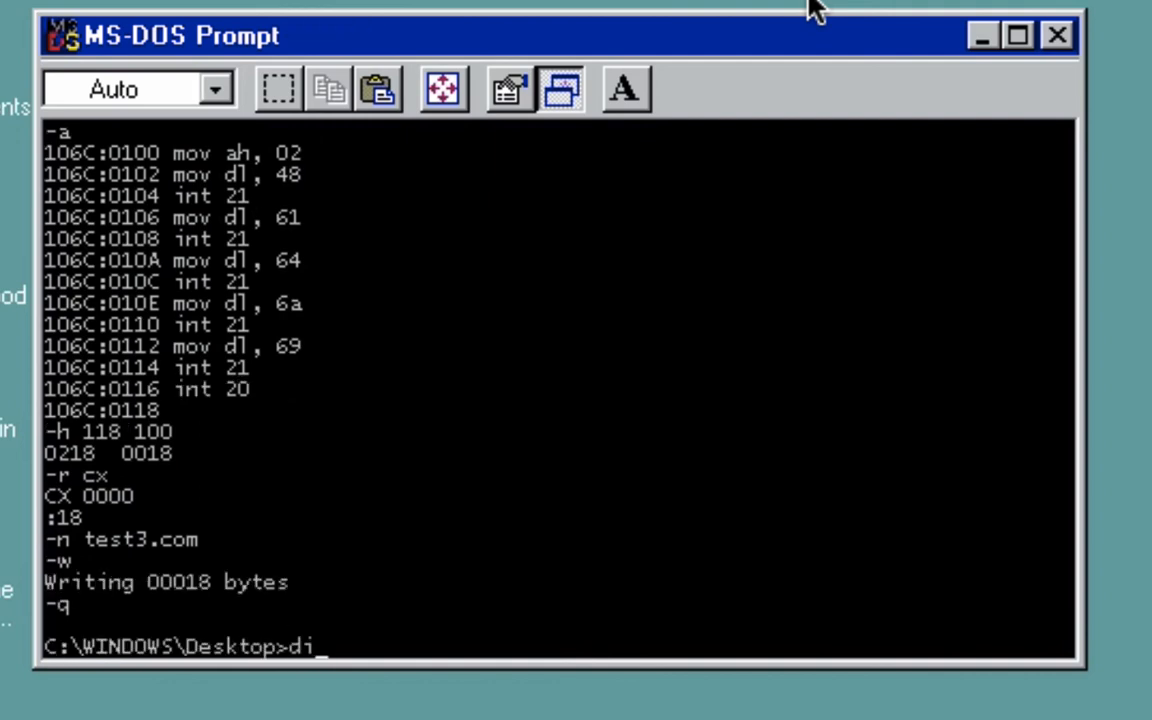
pyautogui.press('Return')
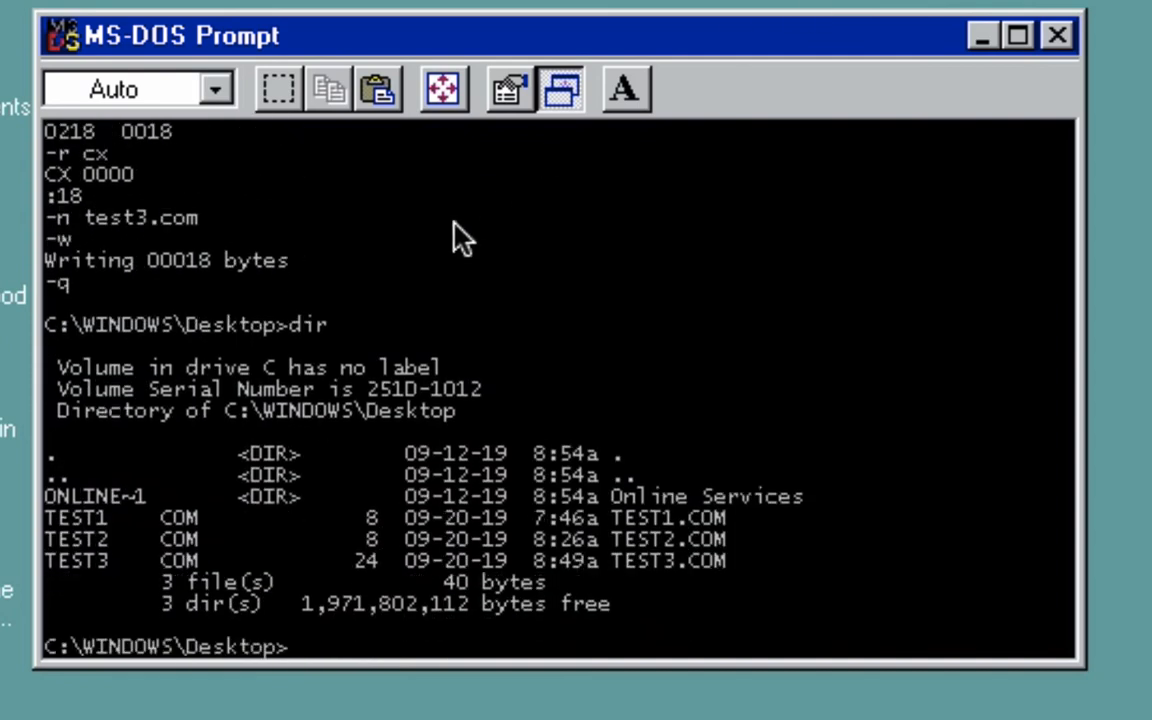
pyautogui.moveTo(93, 580)
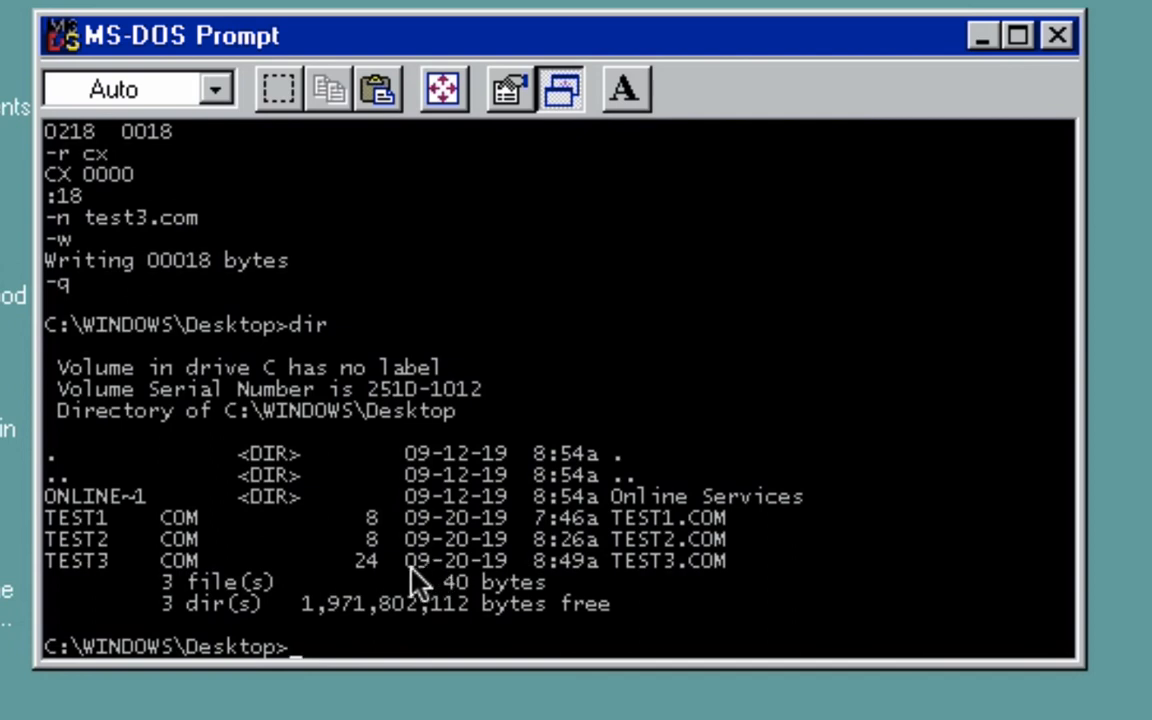
pyautogui.write('cls')
pyautogui.write('test3')
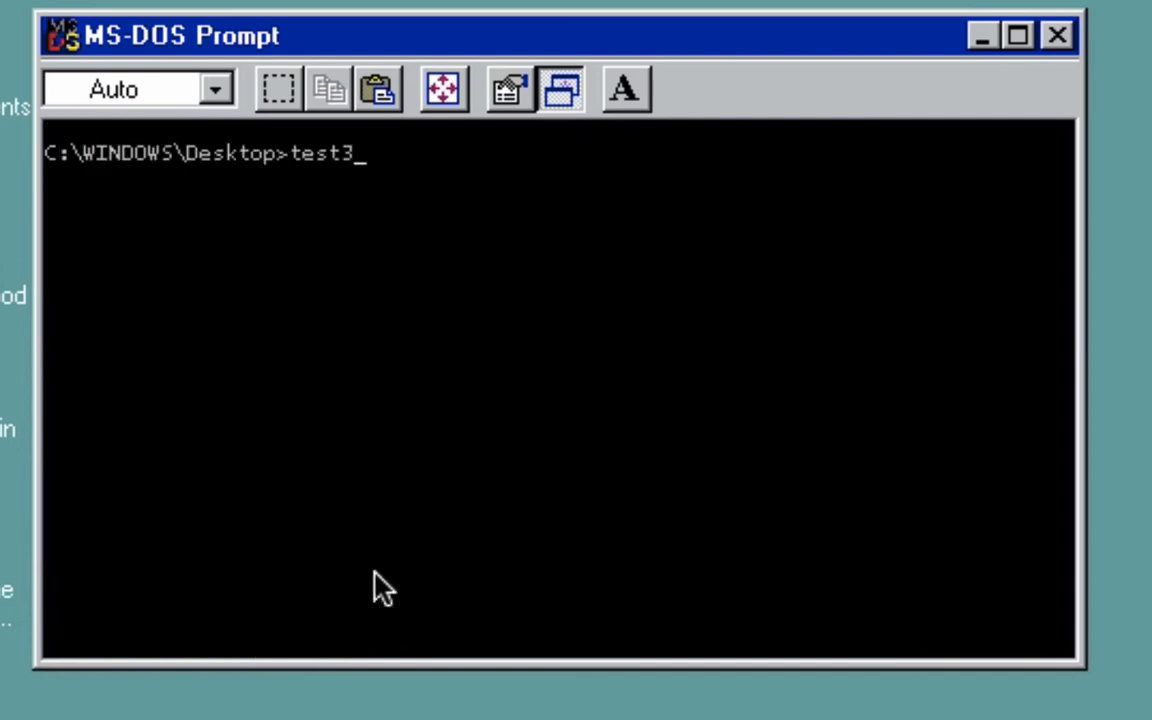
# - Clear the screen and run test3, which prints Hadji
pyautogui.press('Return')
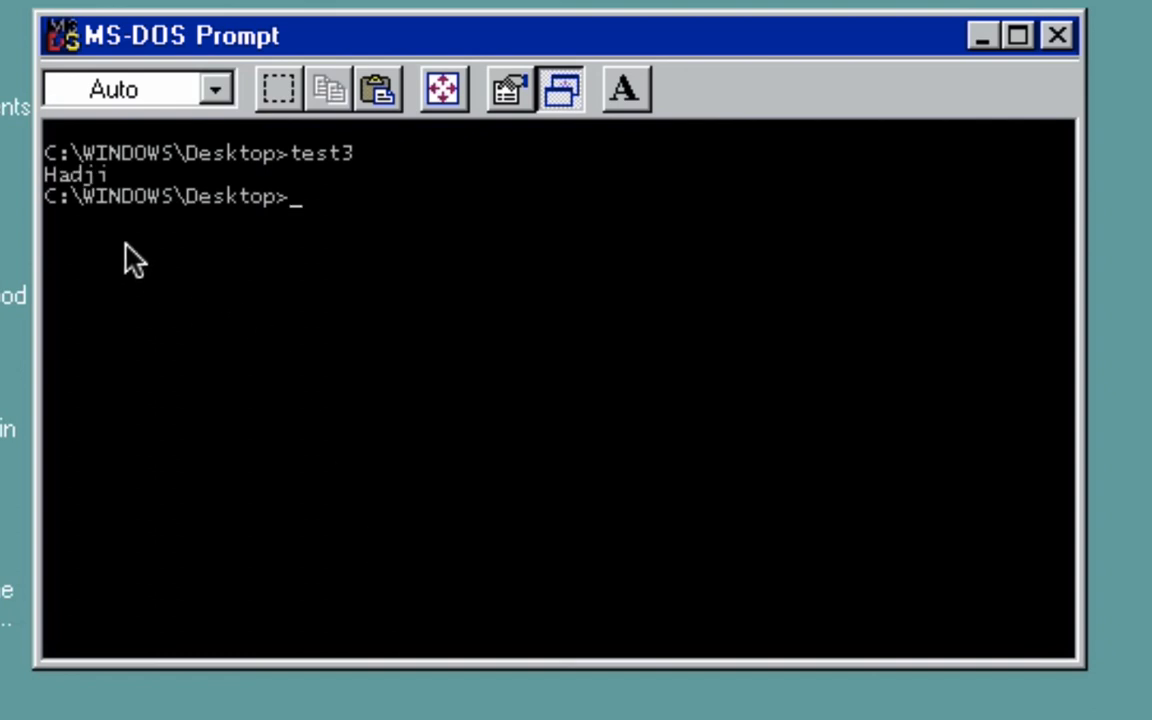
pyautogui.moveTo(108, 213)
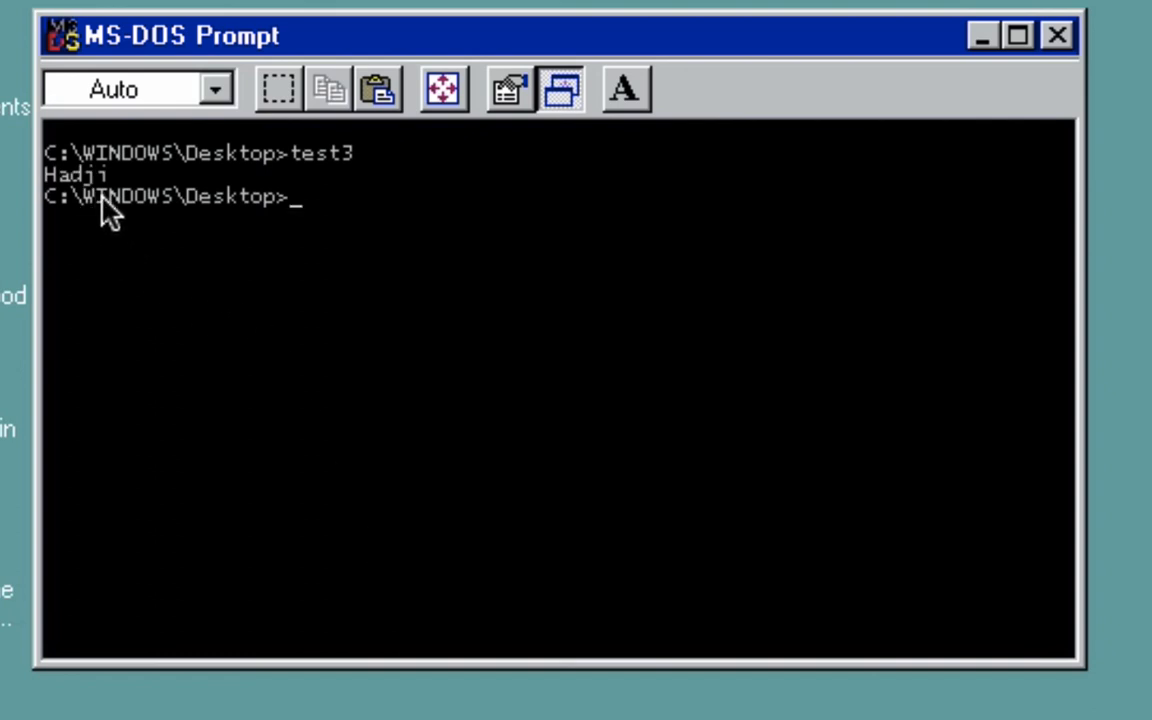
pyautogui.moveTo(88, 200)
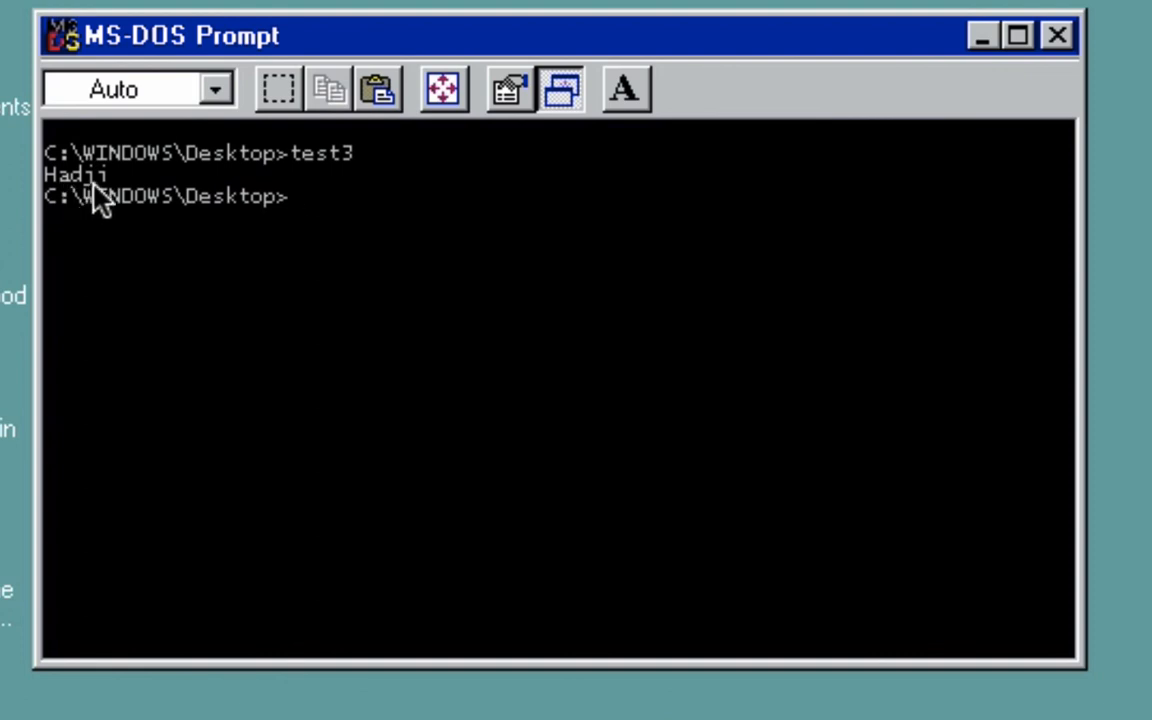
pyautogui.moveTo(258, 358)
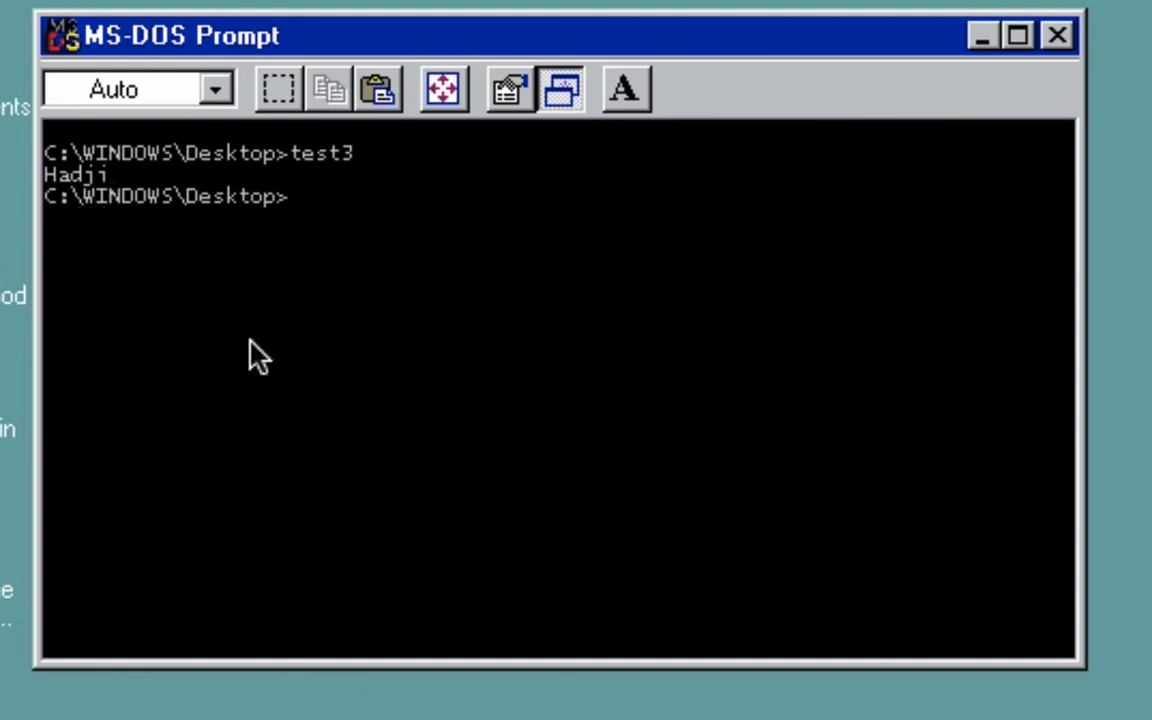